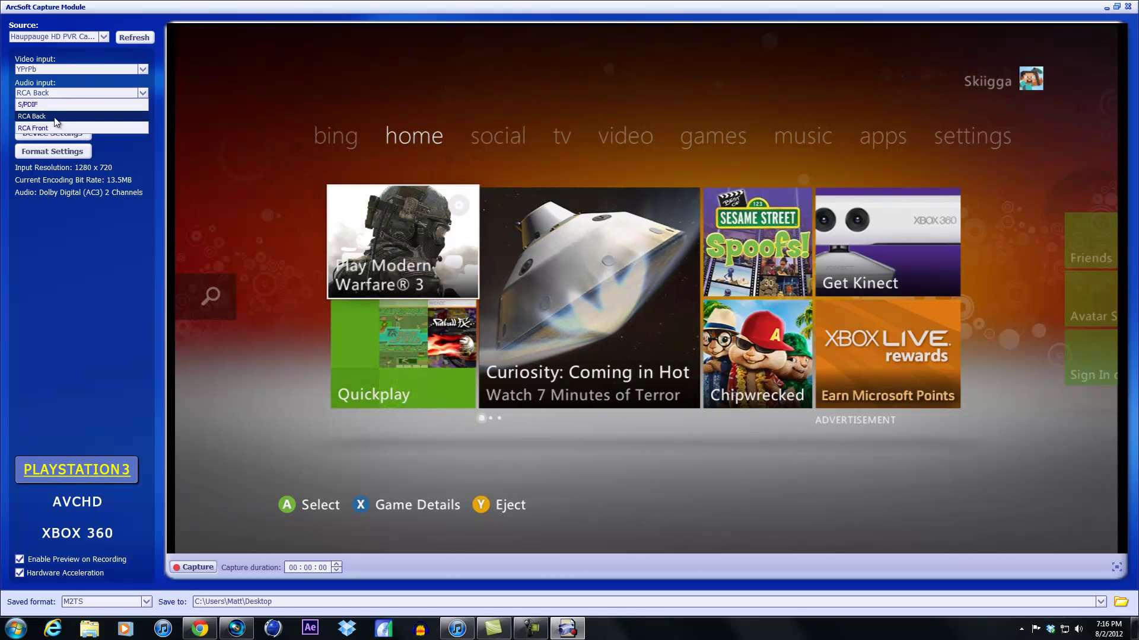
Step: Take audio from the RCA Back input and look over the device's Video Proc Amp picture properties
{"action": "left_click", "coordinate": [32, 115]}
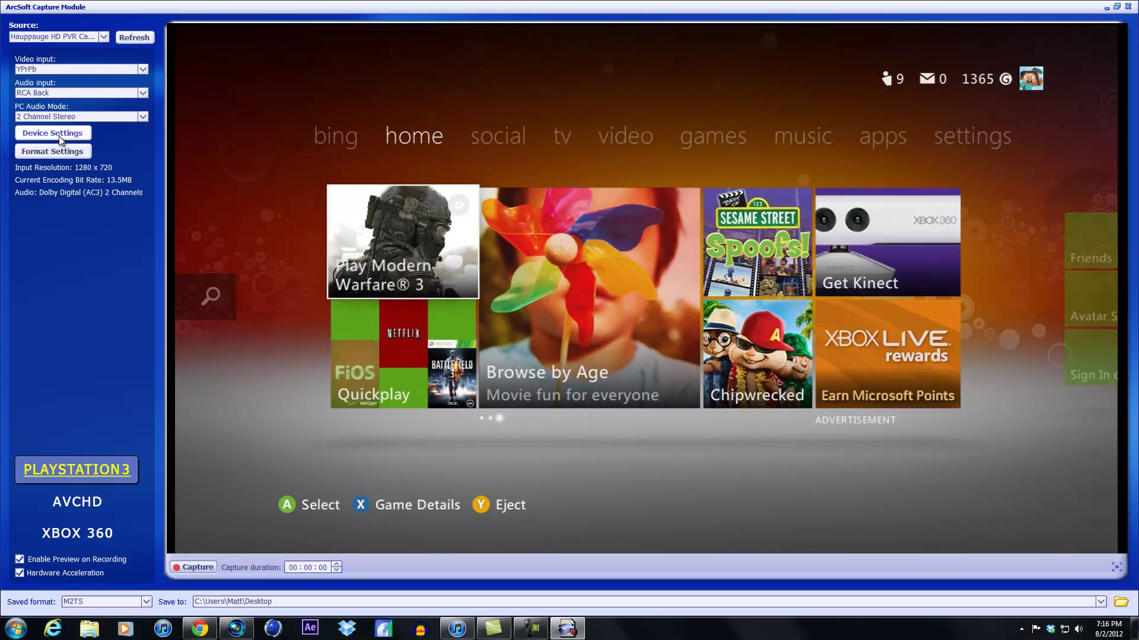
{"action": "left_click", "coordinate": [53, 133]}
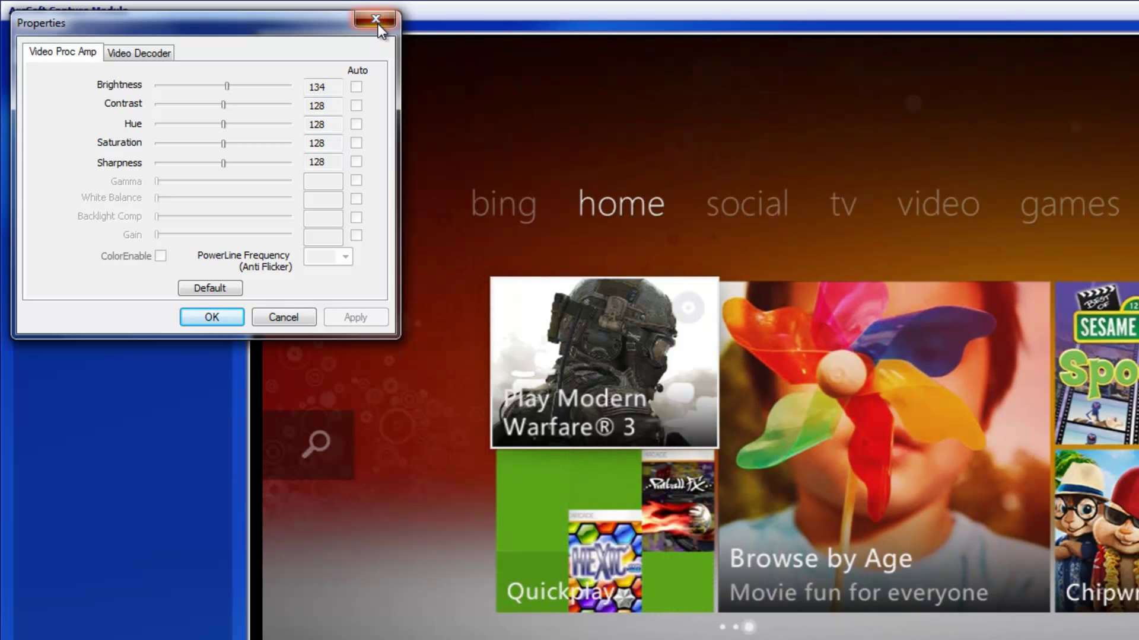
{"action": "left_click", "coordinate": [376, 19]}
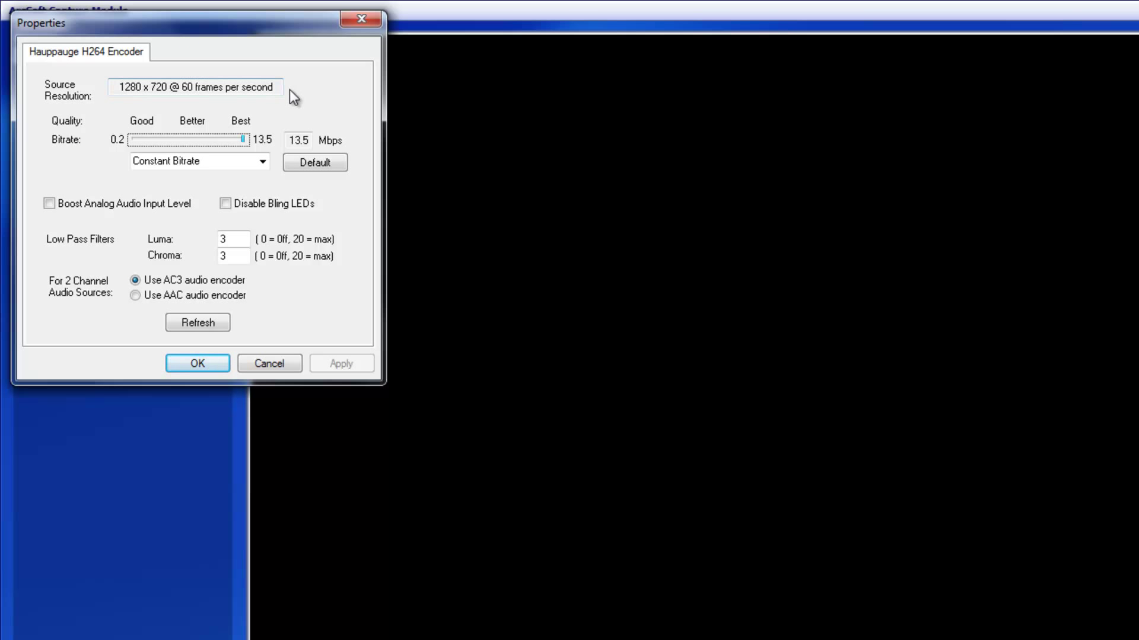
{"action": "mouse_move", "coordinate": [242, 90]}
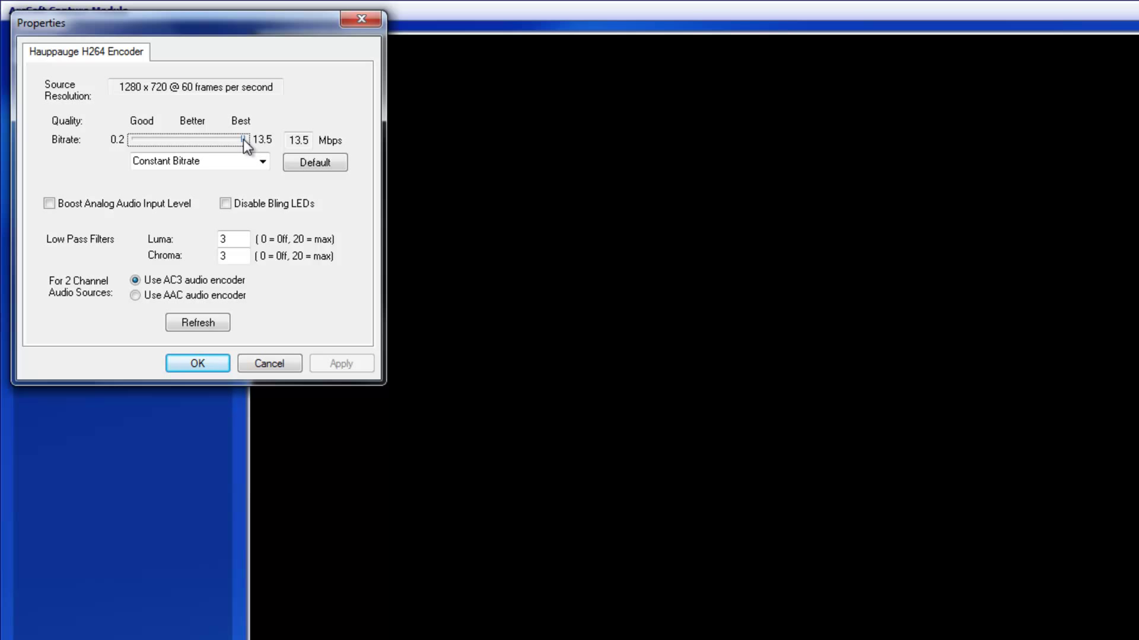
Step: Try the H264 bitrate down to about 7.1 Mbps, then return it to the 13.5 Mbps maximum
{"action": "left_click_drag", "start_coordinate": [245, 140], "coordinate": [202, 140]}
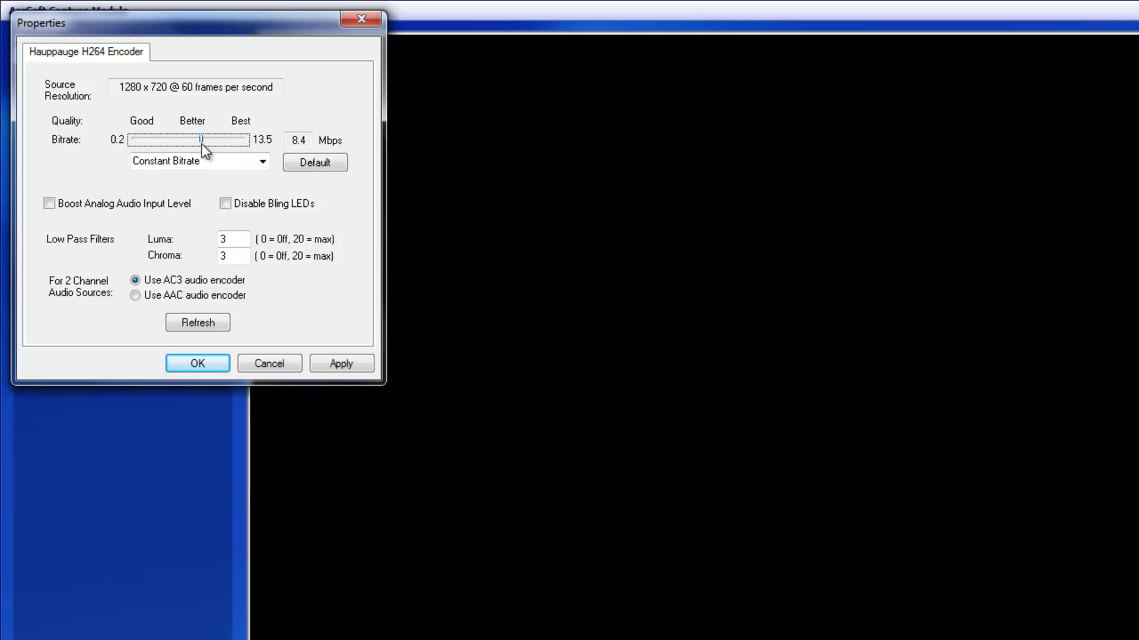
{"action": "left_click_drag", "start_coordinate": [203, 138], "coordinate": [190, 139]}
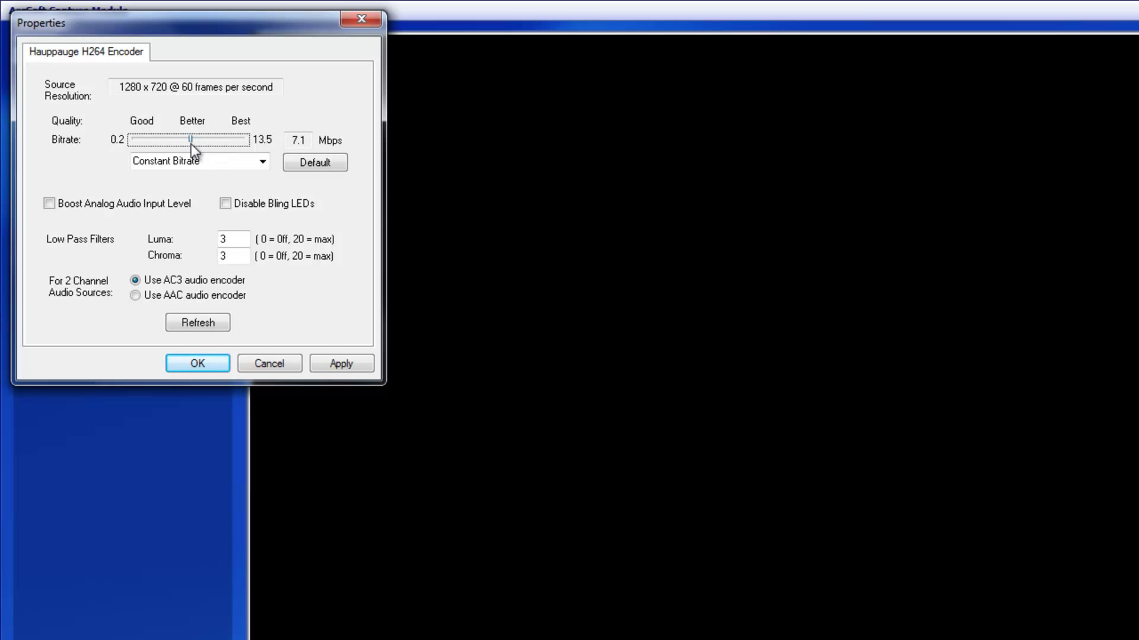
{"action": "left_click_drag", "start_coordinate": [190, 140], "coordinate": [244, 140]}
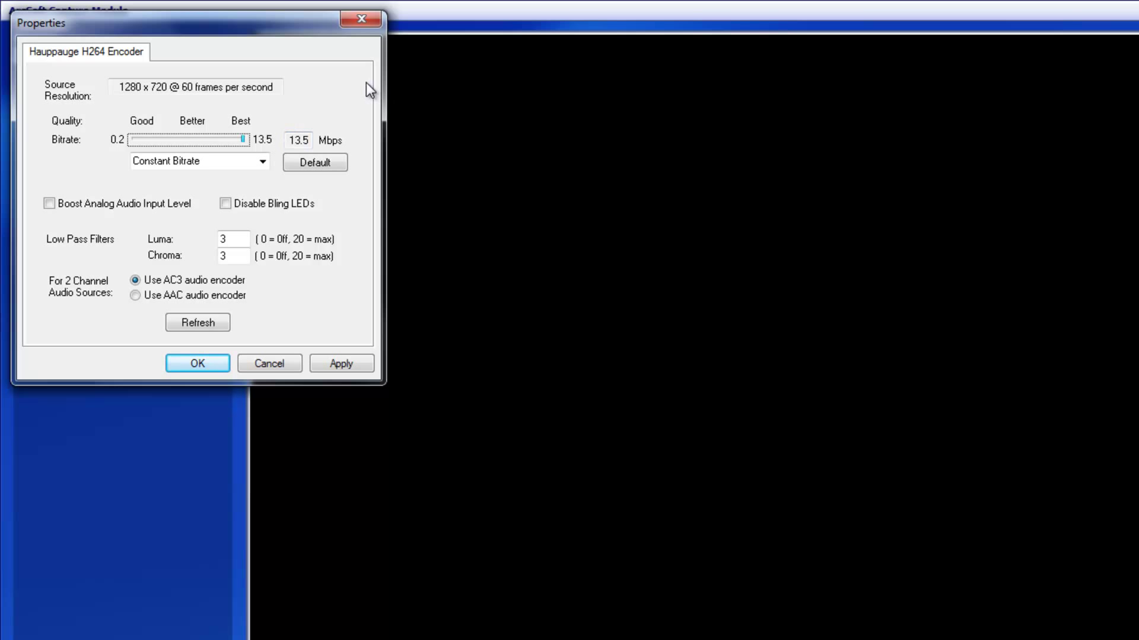
{"action": "mouse_move", "coordinate": [376, 187]}
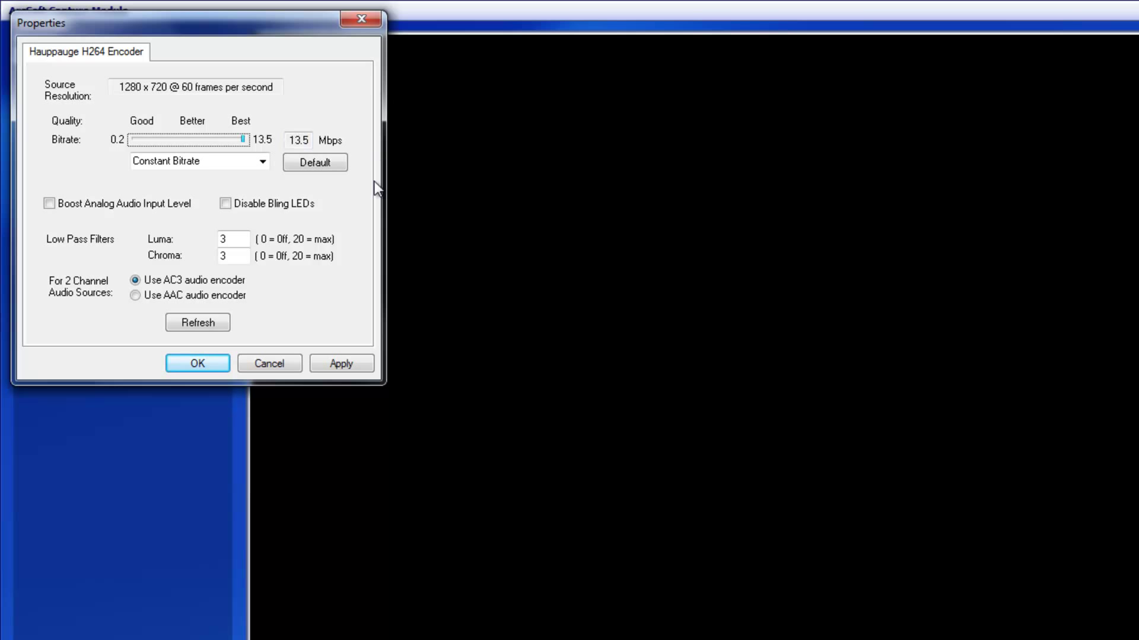
{"action": "mouse_move", "coordinate": [350, 100]}
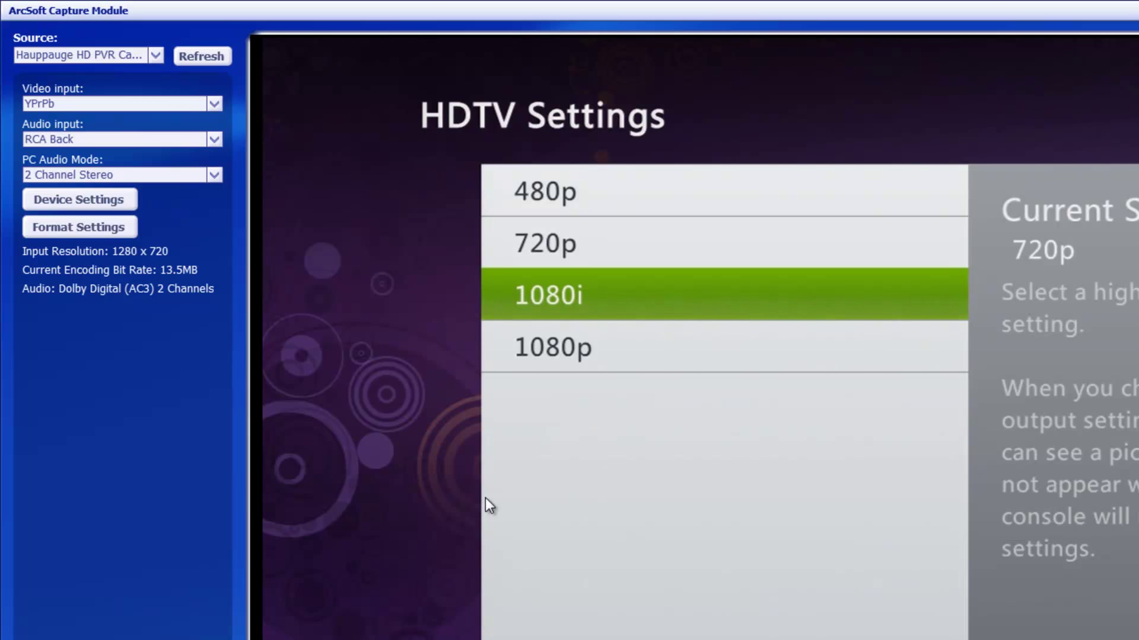
Step: Return to the live preview showing the Xbox HDTV settings with 720p output
{"action": "left_click", "coordinate": [544, 243]}
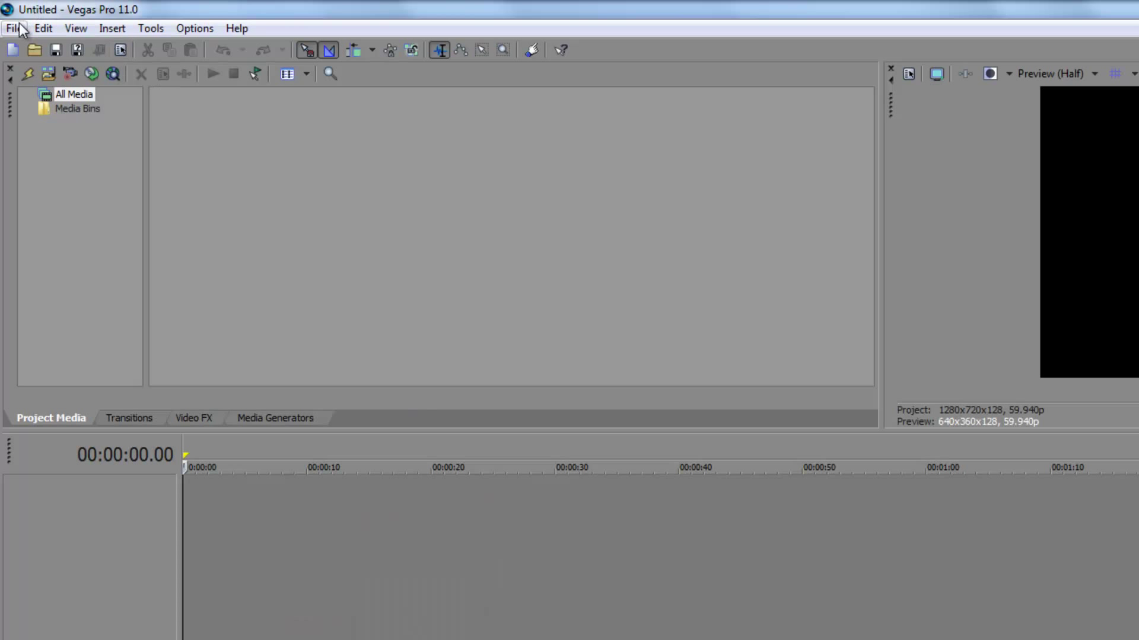
{"action": "mouse_move", "coordinate": [164, 9]}
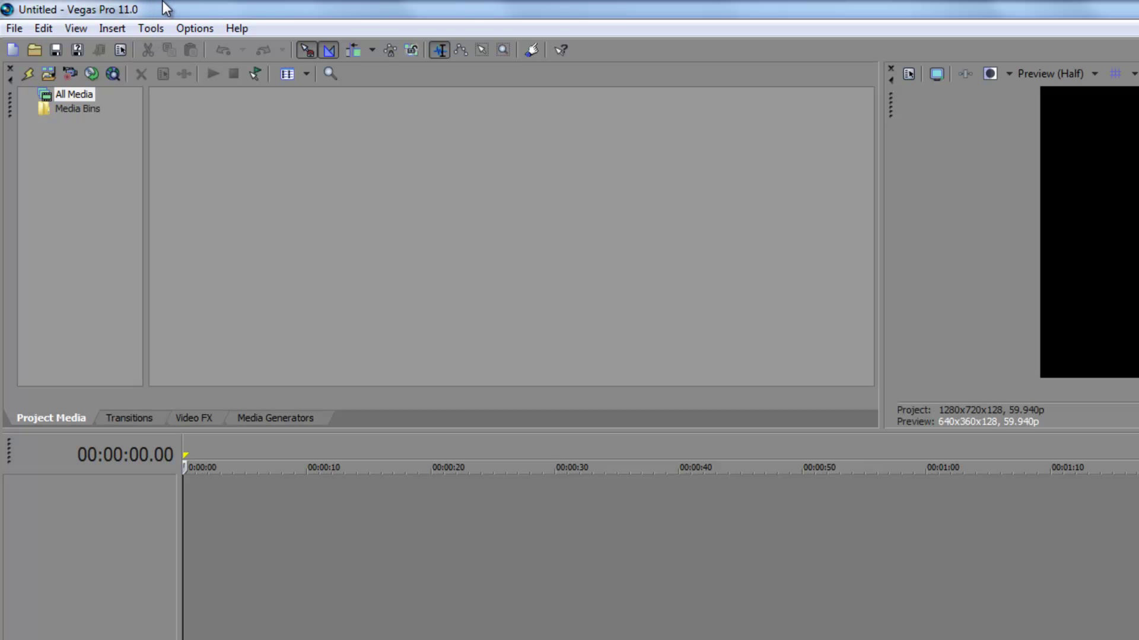
{"action": "mouse_move", "coordinate": [51, 27]}
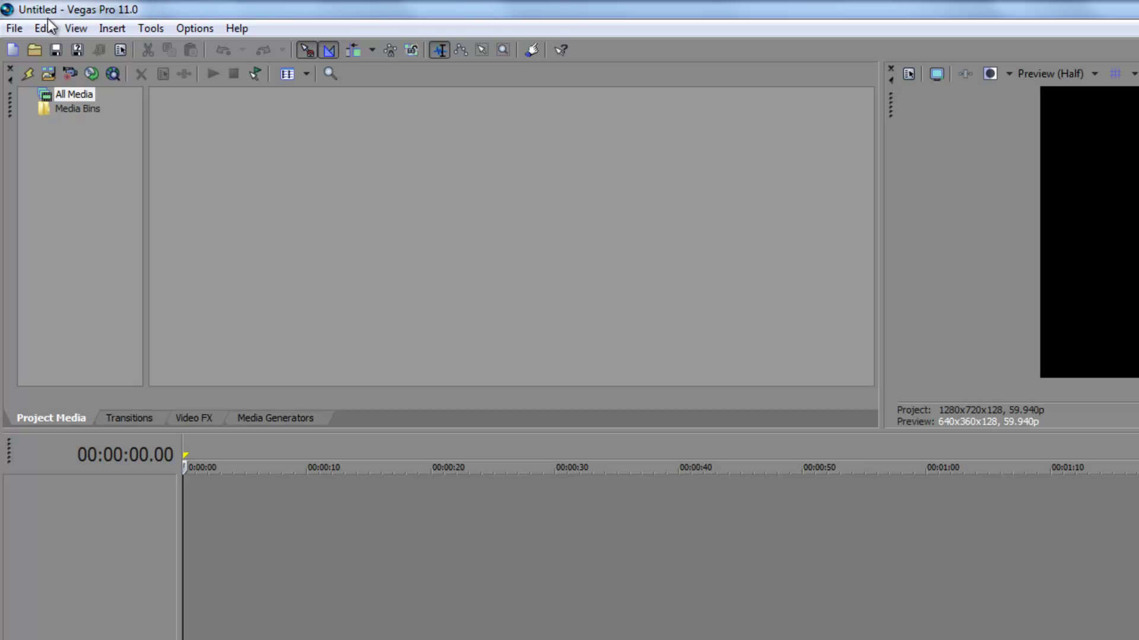
Step: Choose the HD 720-60p (1280x720, 59.940 fps) template in the project properties
{"action": "left_click", "coordinate": [42, 27]}
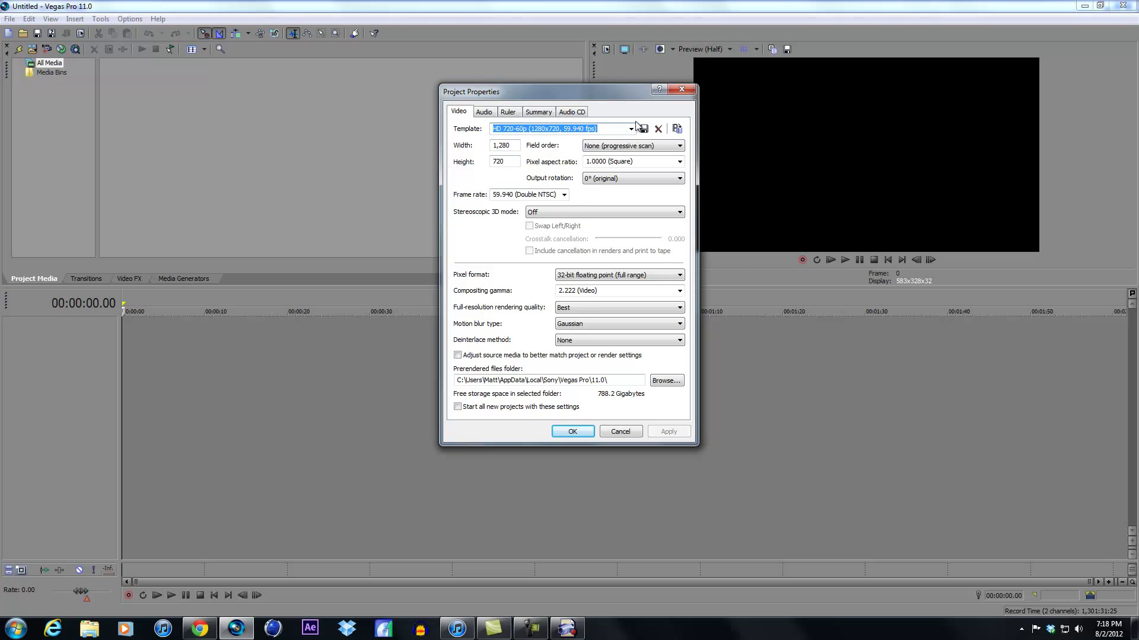
{"action": "left_click", "coordinate": [629, 128]}
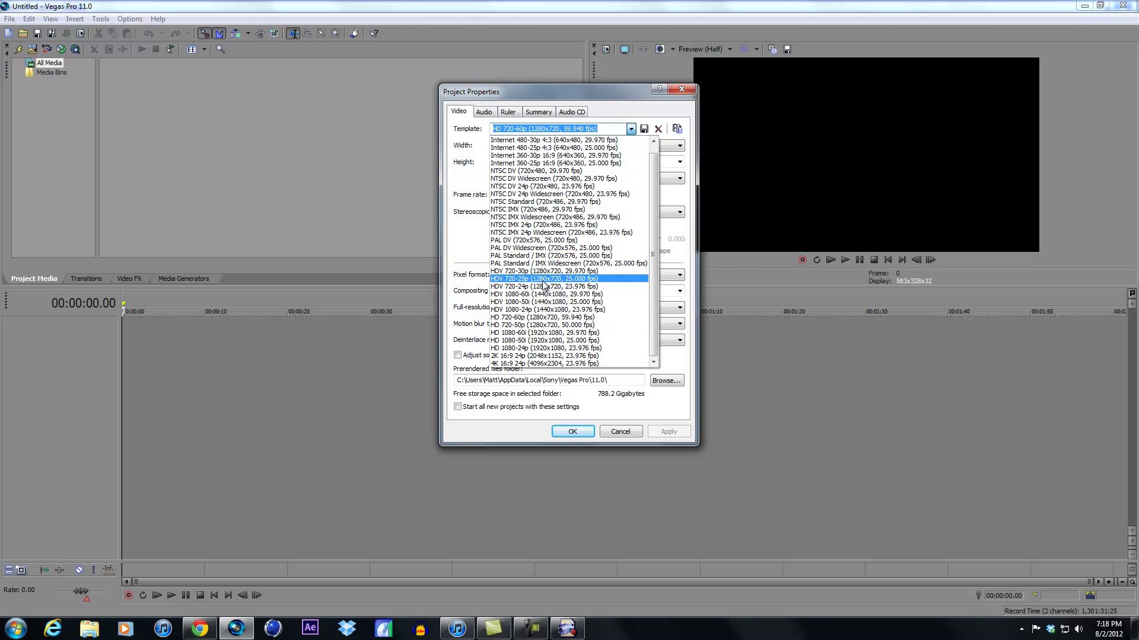
{"action": "mouse_move", "coordinate": [569, 325]}
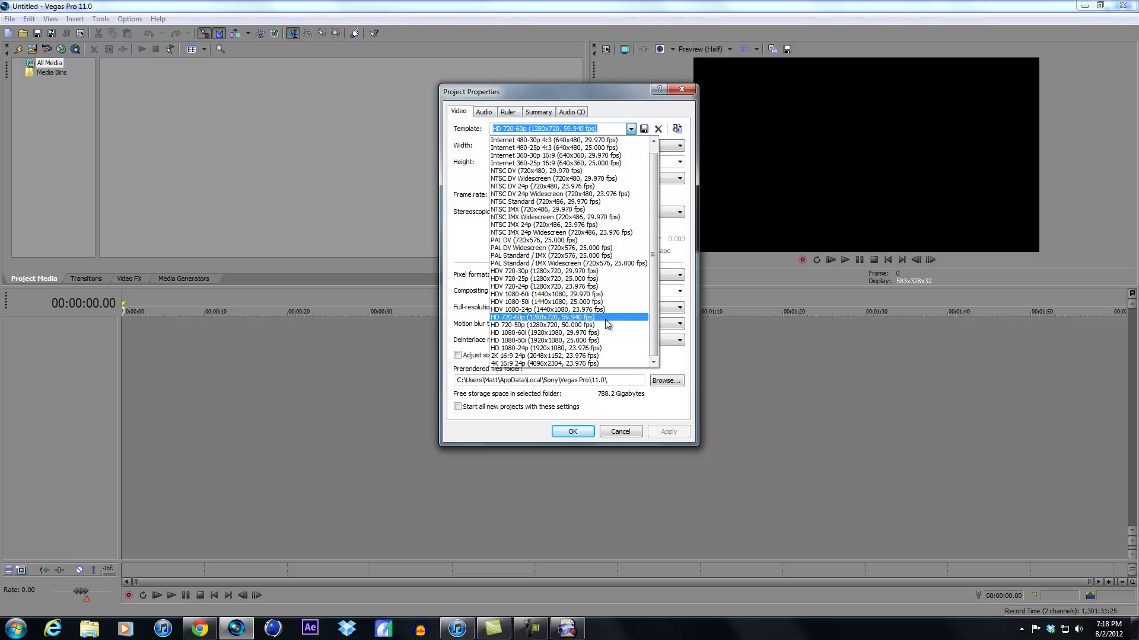
{"action": "left_click", "coordinate": [543, 318]}
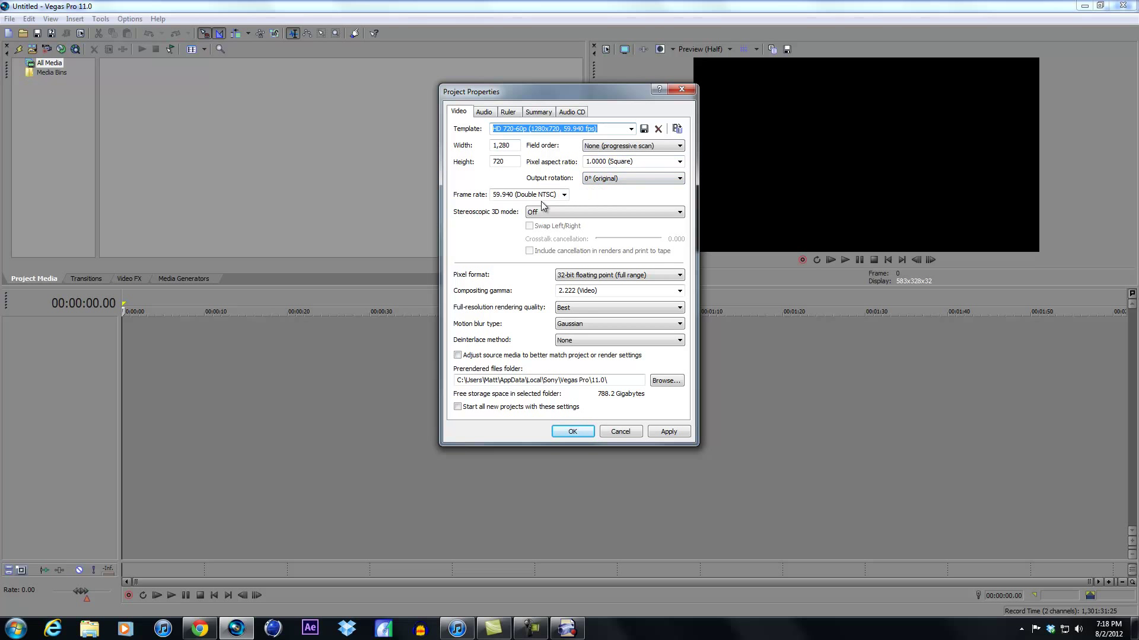
{"action": "left_click", "coordinate": [564, 194]}
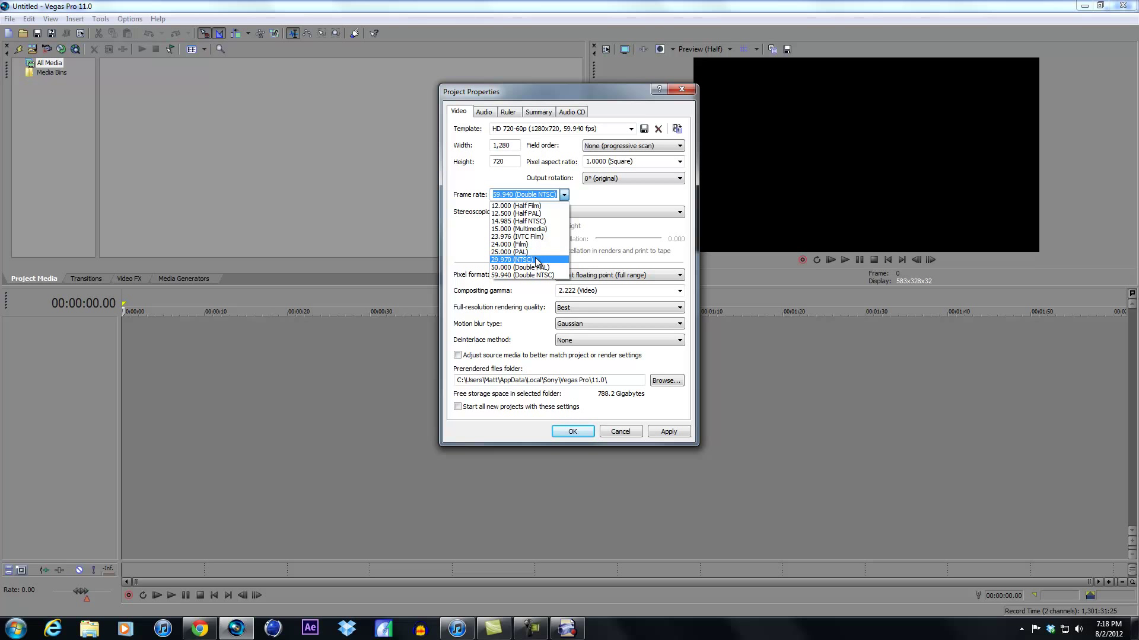
{"action": "mouse_move", "coordinate": [519, 266]}
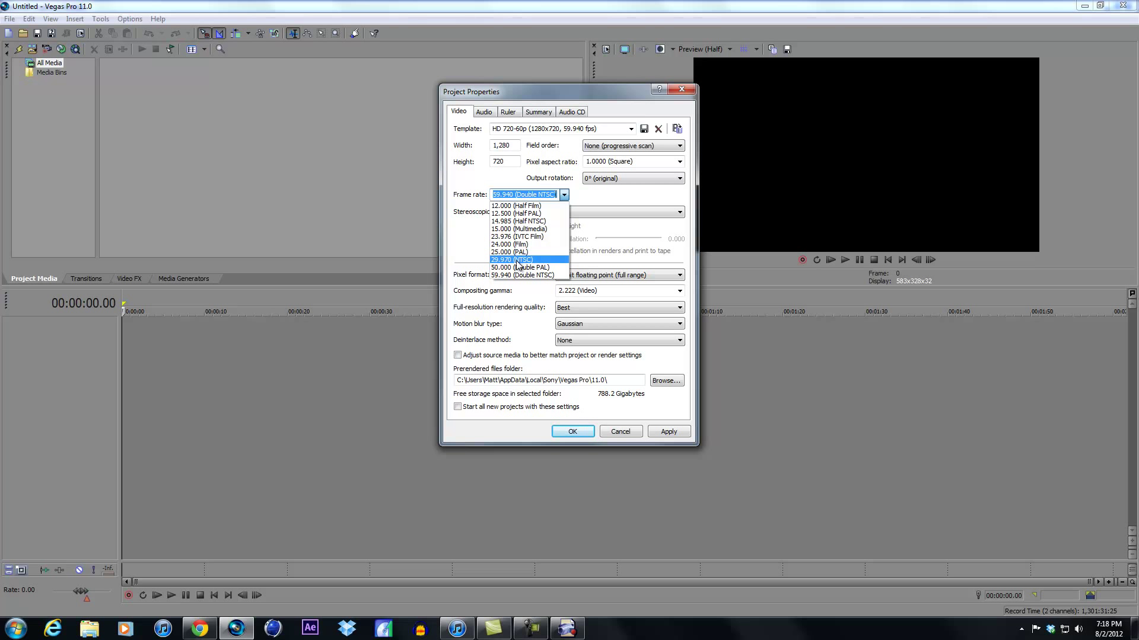
{"action": "left_click", "coordinate": [510, 260]}
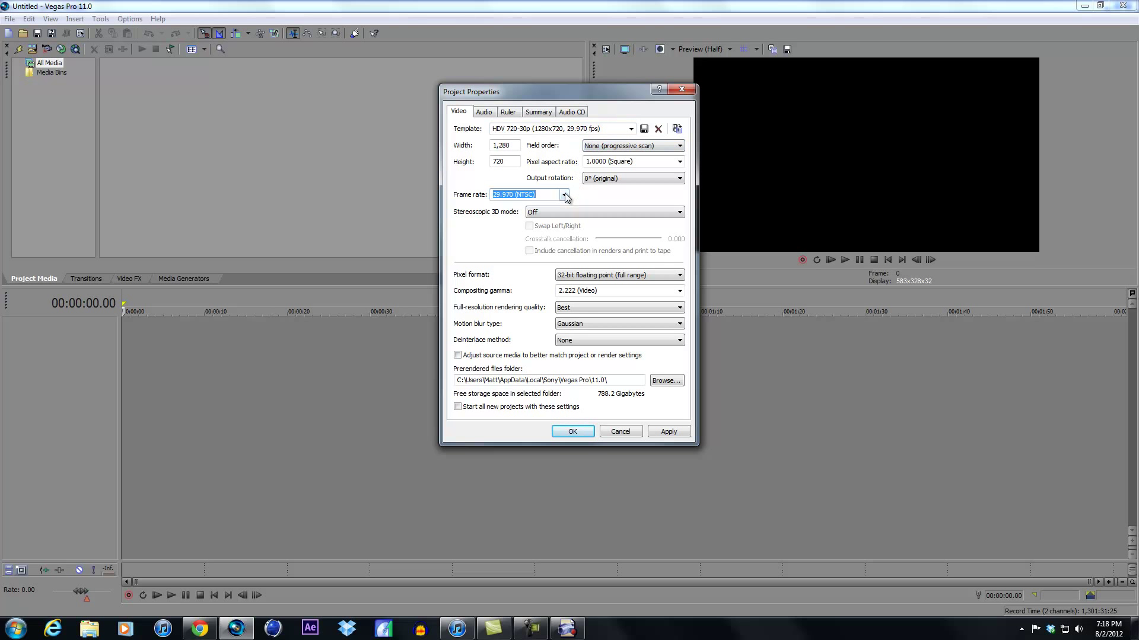
{"action": "left_click", "coordinate": [564, 194]}
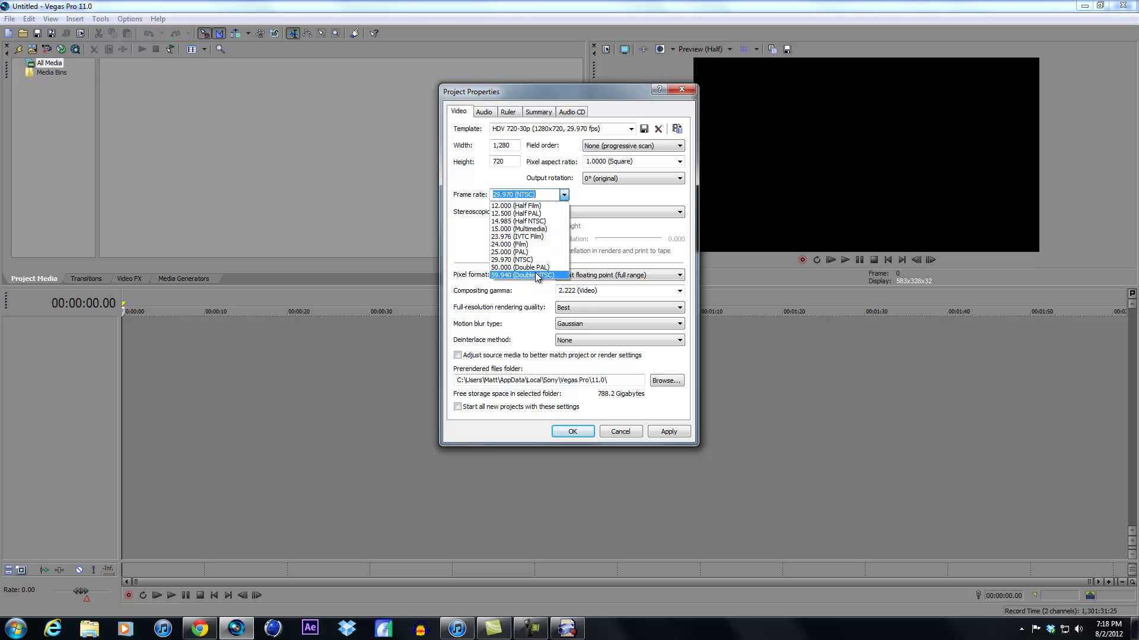
{"action": "mouse_move", "coordinate": [541, 280]}
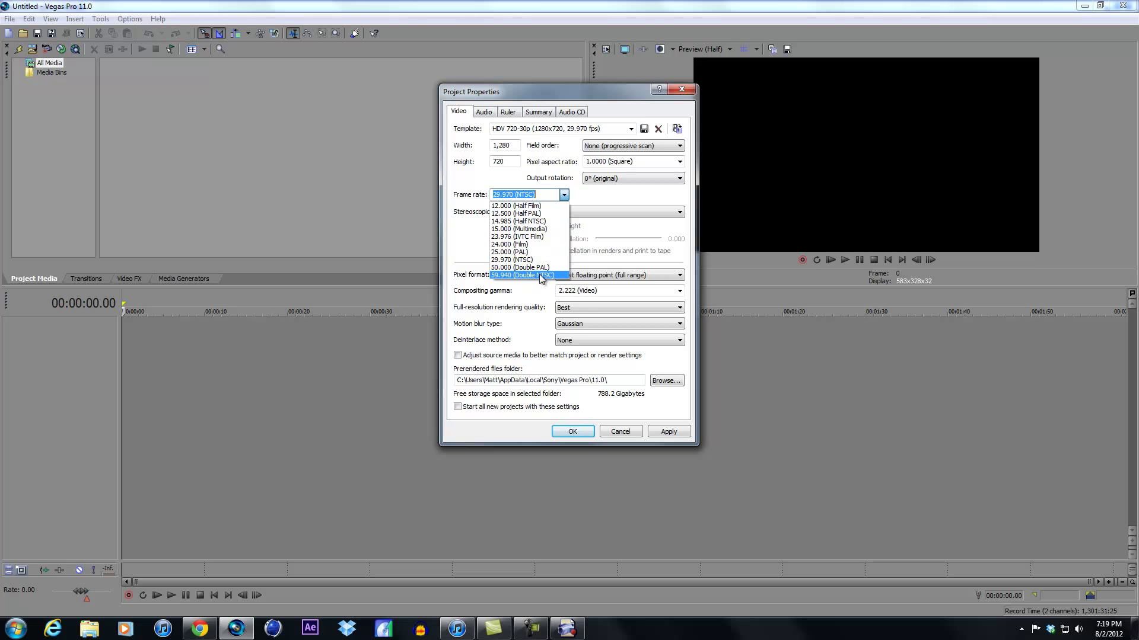
{"action": "left_click", "coordinate": [522, 275]}
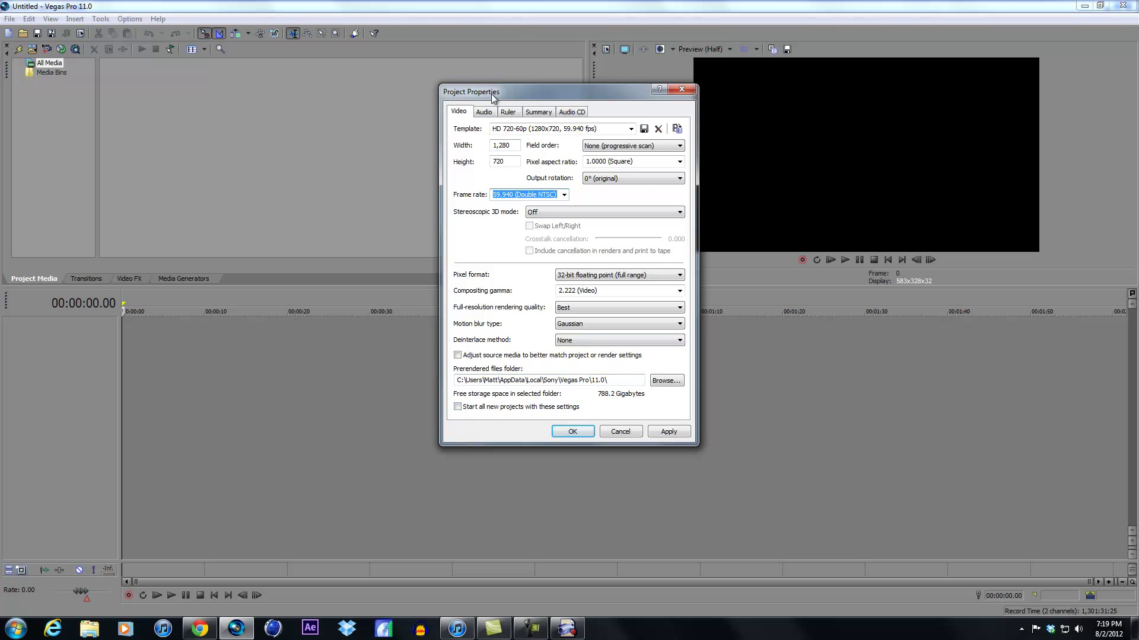
Step: Review the audio settings, tick 'Start all new projects with these settings' and apply them
{"action": "left_click", "coordinate": [483, 111]}
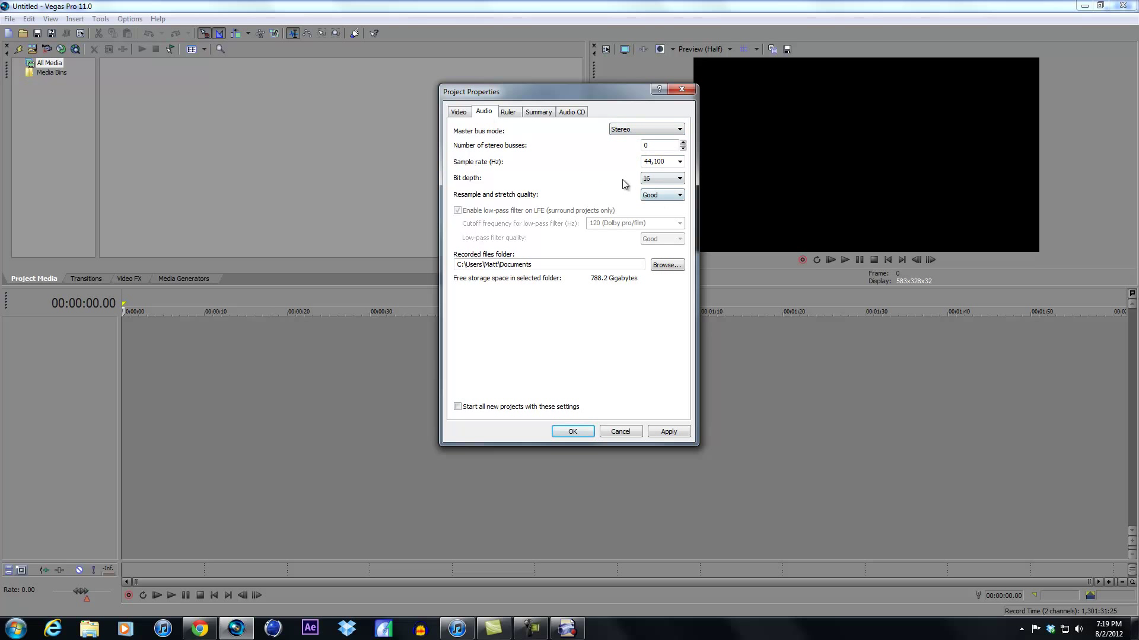
{"action": "left_click", "coordinate": [458, 111]}
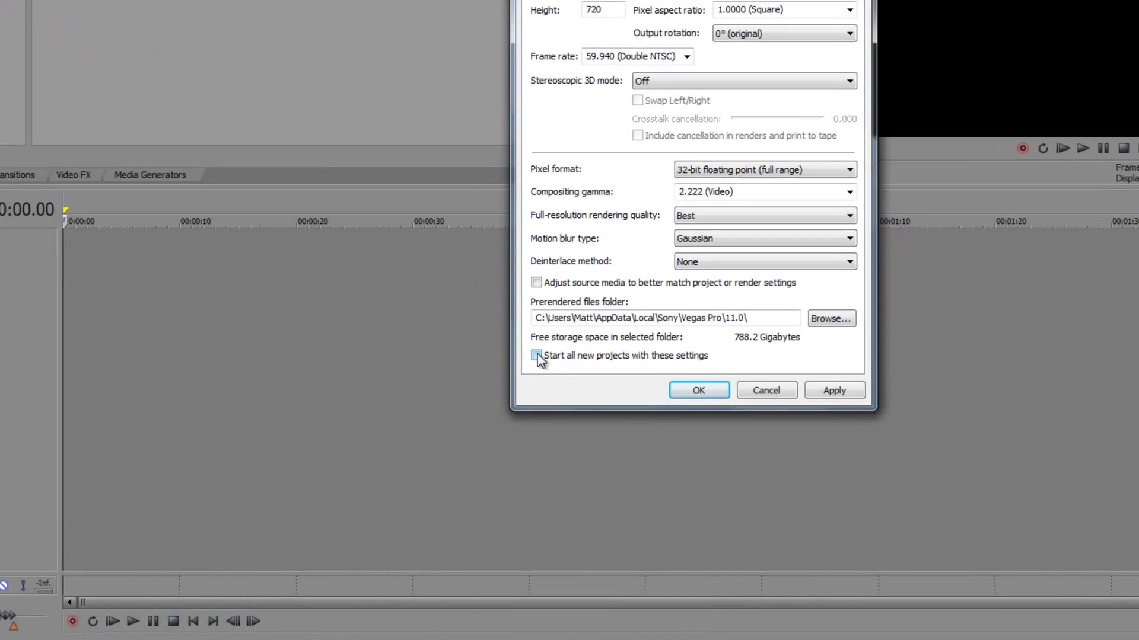
{"action": "left_click", "coordinate": [536, 355]}
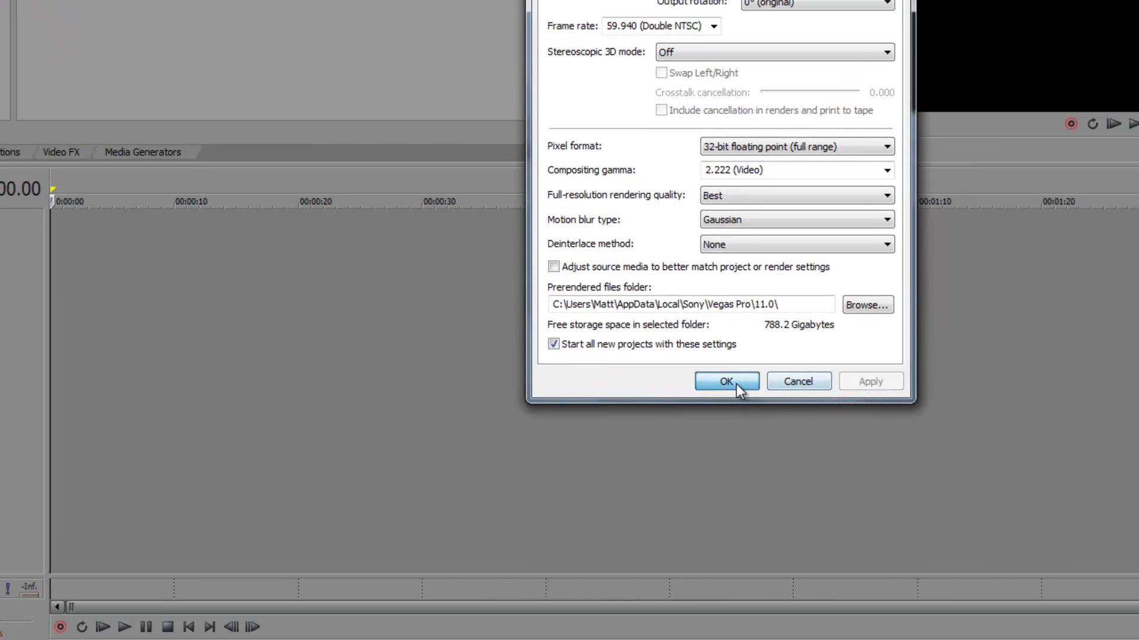
{"action": "left_click", "coordinate": [726, 381]}
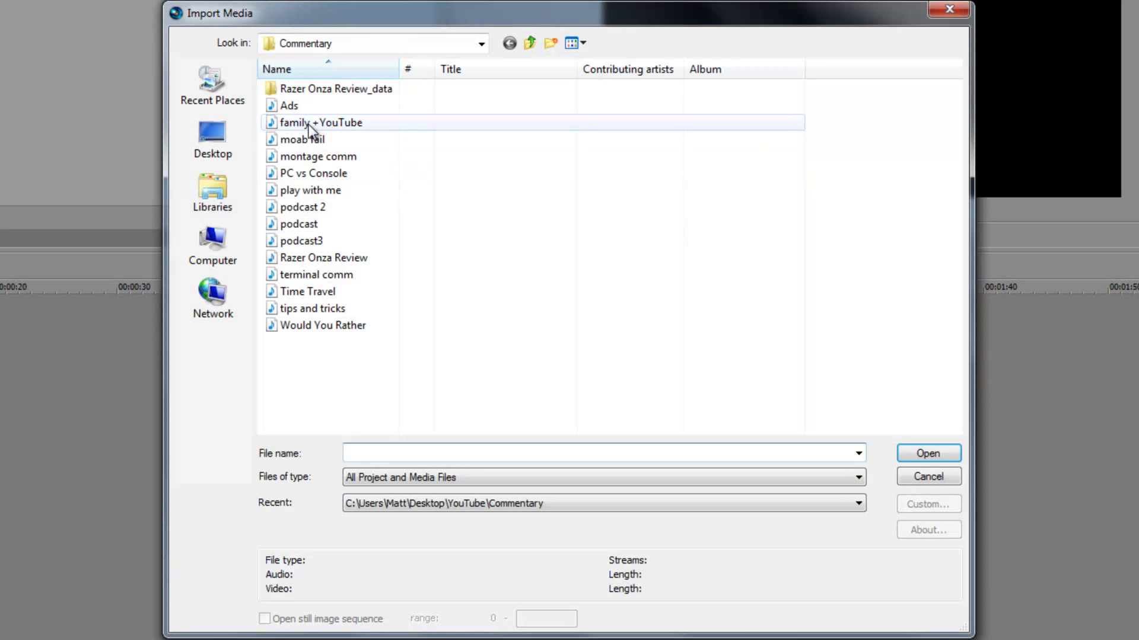
Step: Import Image1.jpg from the YouTube\Clips folder into the project
{"action": "left_click", "coordinate": [529, 42]}
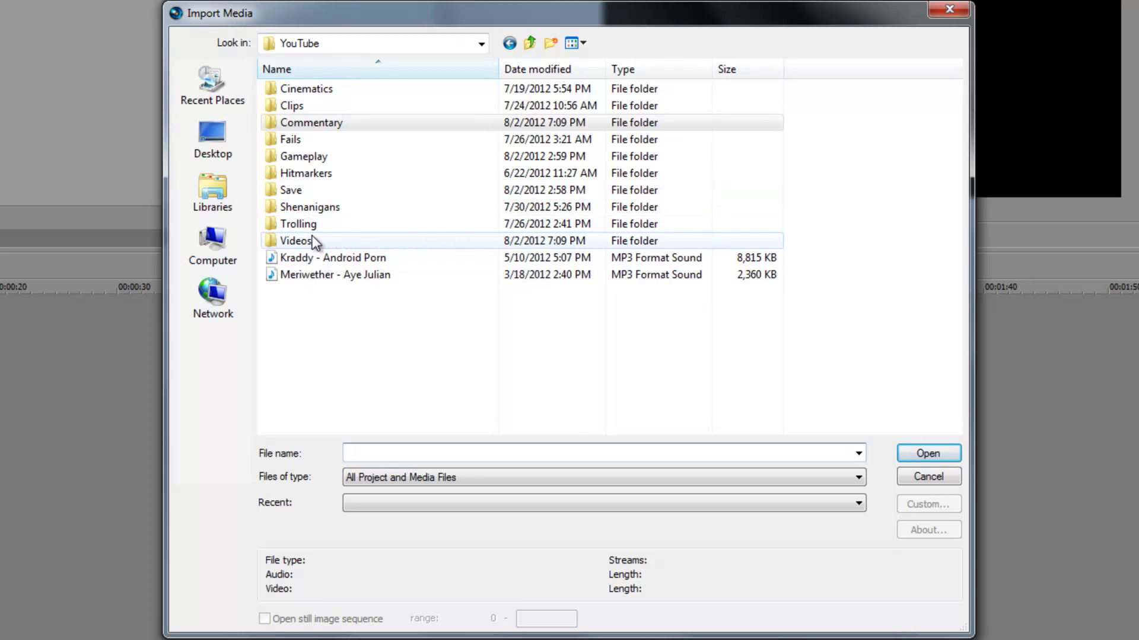
{"action": "double_click", "coordinate": [291, 106]}
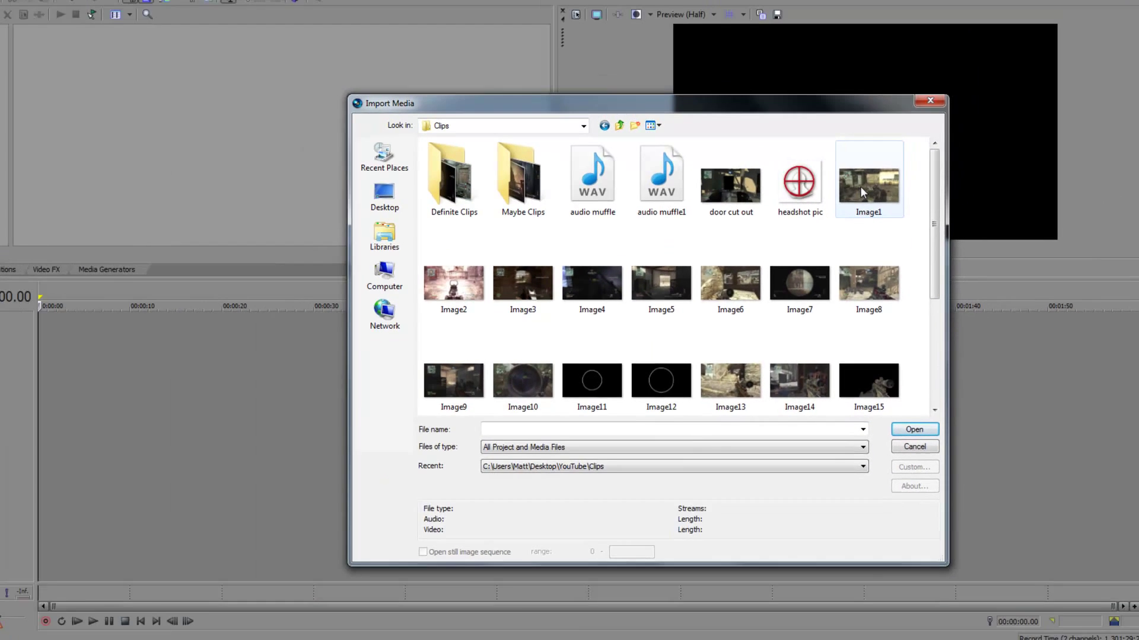
{"action": "left_click", "coordinate": [913, 430]}
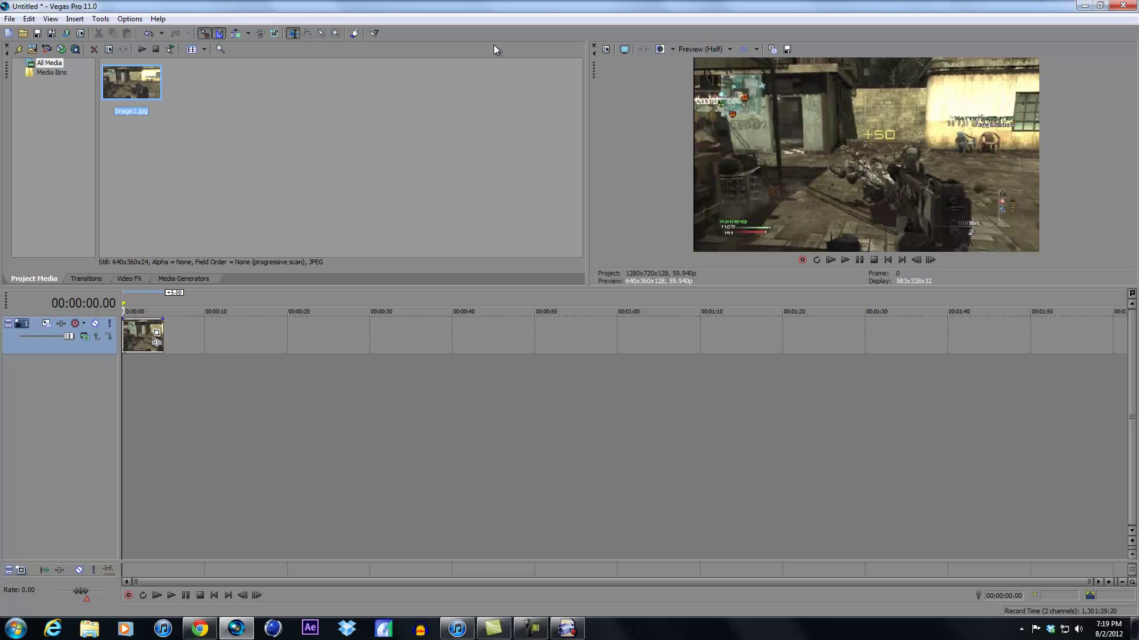
{"action": "mouse_move", "coordinate": [25, 303]}
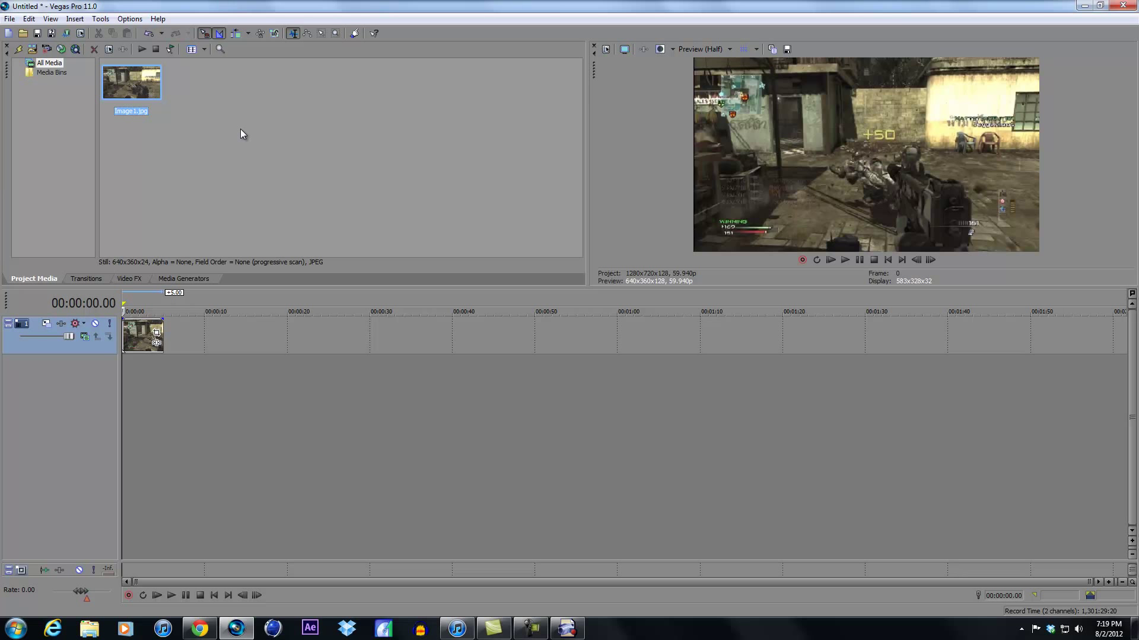
{"action": "mouse_move", "coordinate": [62, 45]}
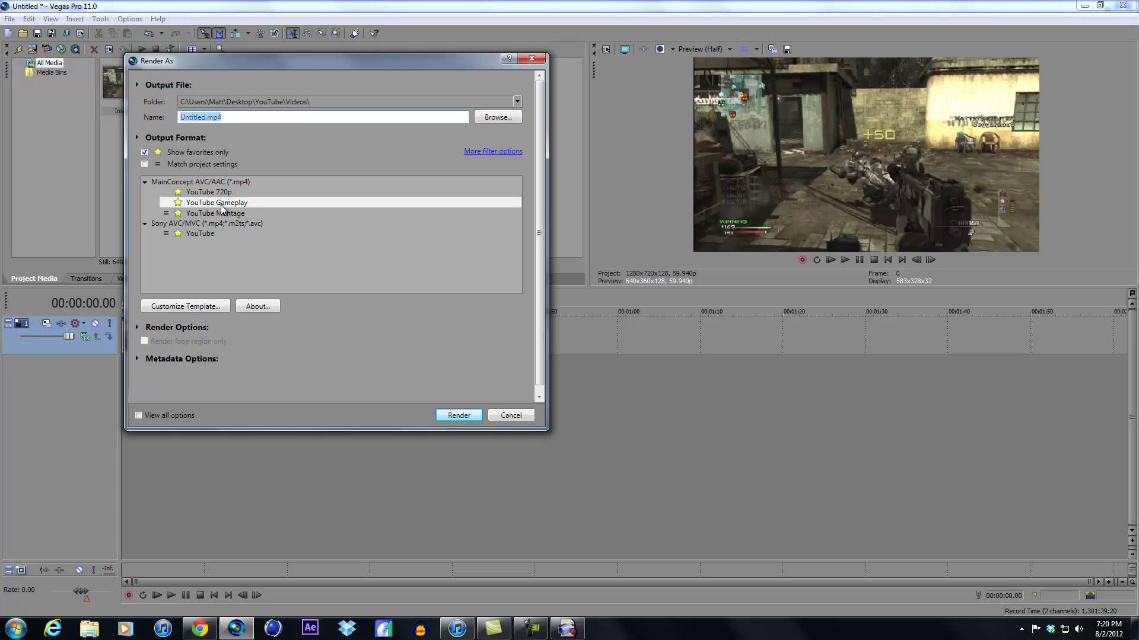
{"action": "mouse_move", "coordinate": [224, 216]}
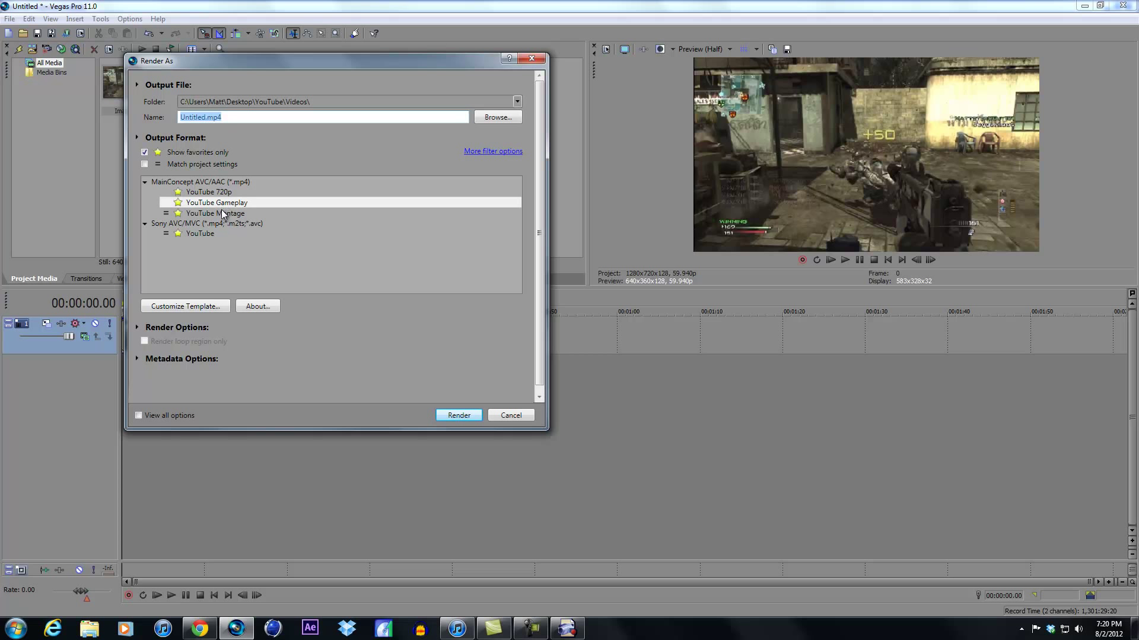
Step: Select the YouTube Montage template under MainConcept AVC/AAC and bring up its custom settings
{"action": "left_click", "coordinate": [216, 213]}
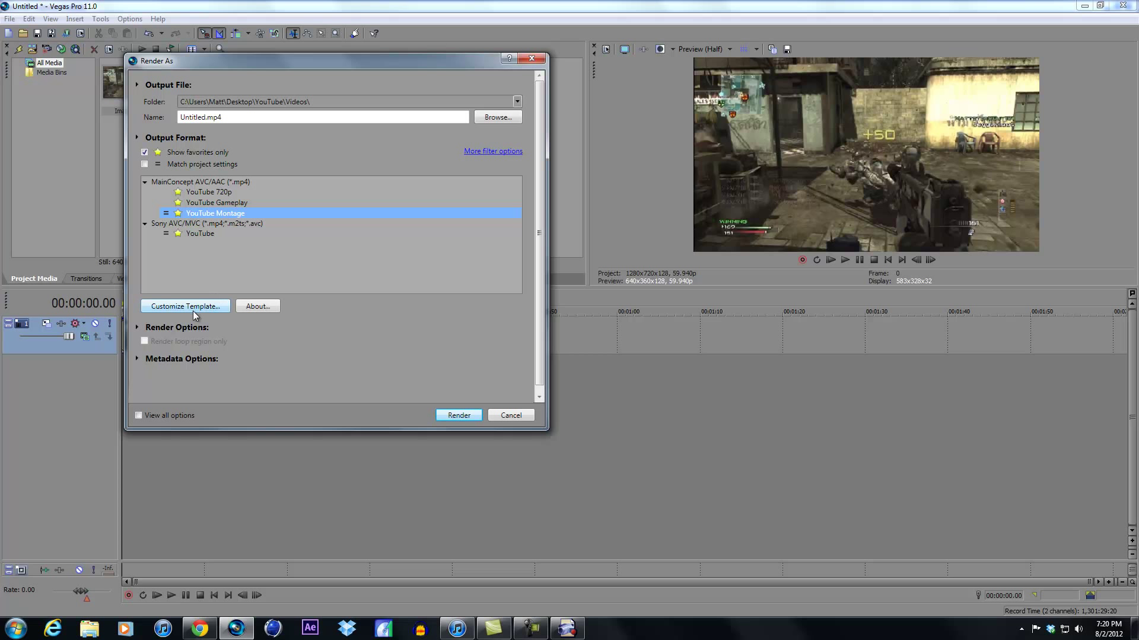
{"action": "left_click", "coordinate": [185, 306]}
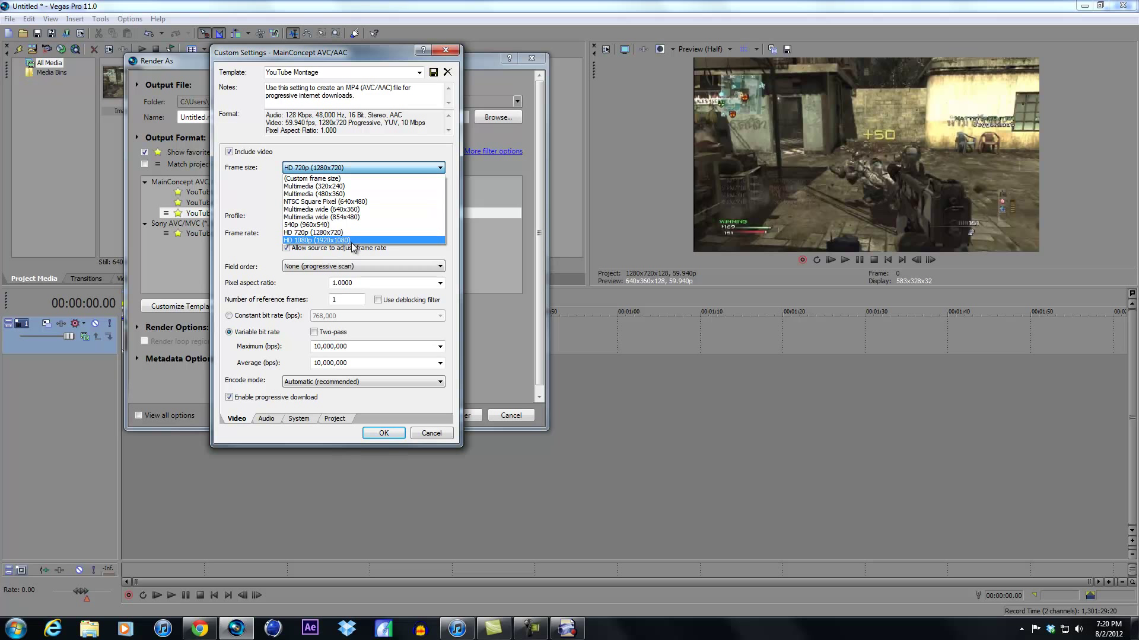
{"action": "mouse_move", "coordinate": [356, 240]}
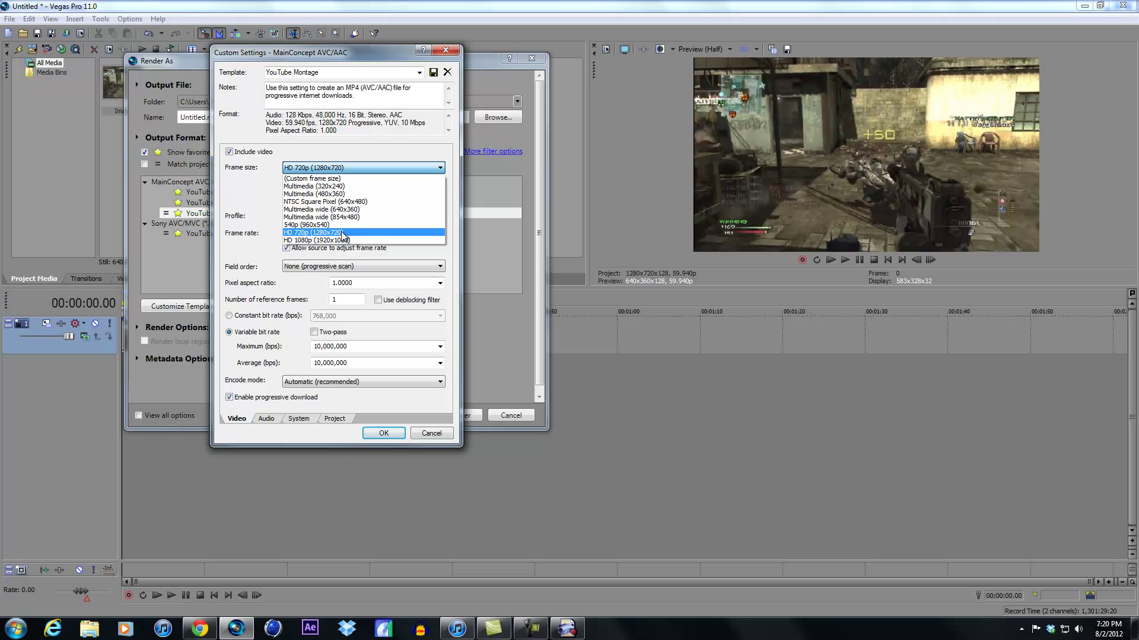
Step: Set the frame size to HD 720p and review the Audio, System and Project settings, keeping stereoscopic 3D on project settings
{"action": "left_click", "coordinate": [313, 233]}
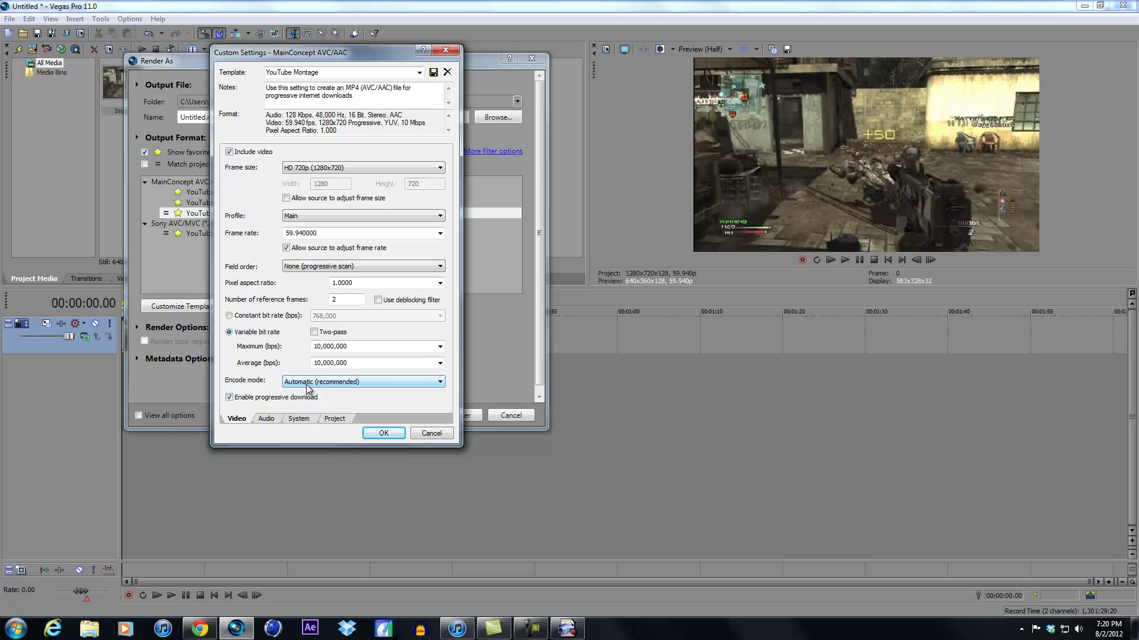
{"action": "mouse_move", "coordinate": [325, 386]}
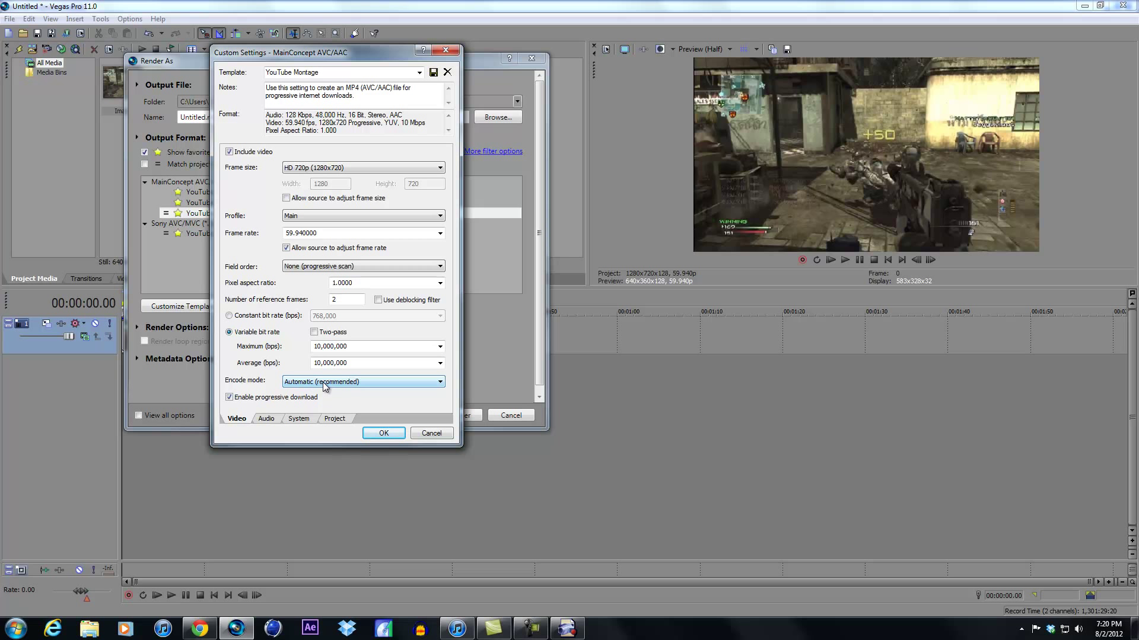
{"action": "left_click", "coordinate": [266, 418]}
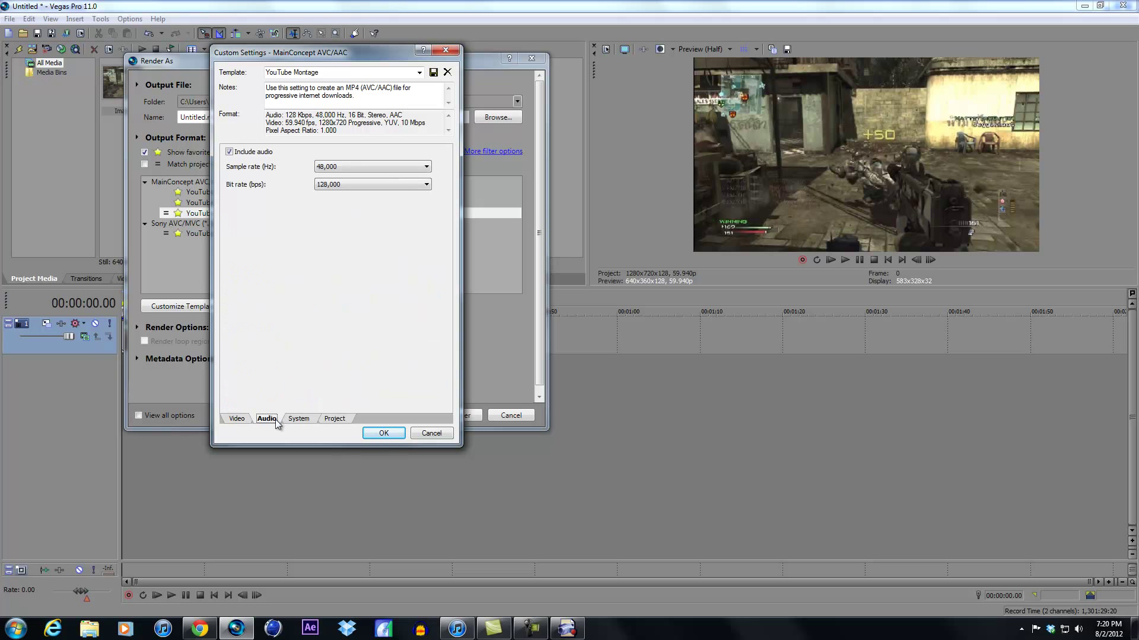
{"action": "left_click", "coordinate": [298, 419]}
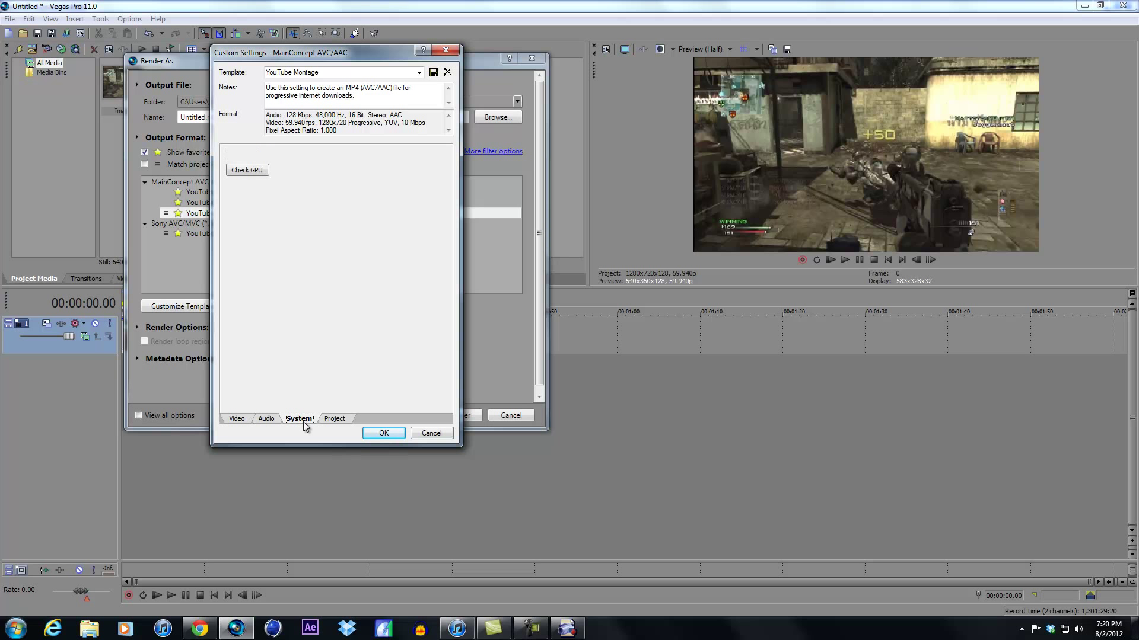
{"action": "left_click", "coordinate": [334, 419]}
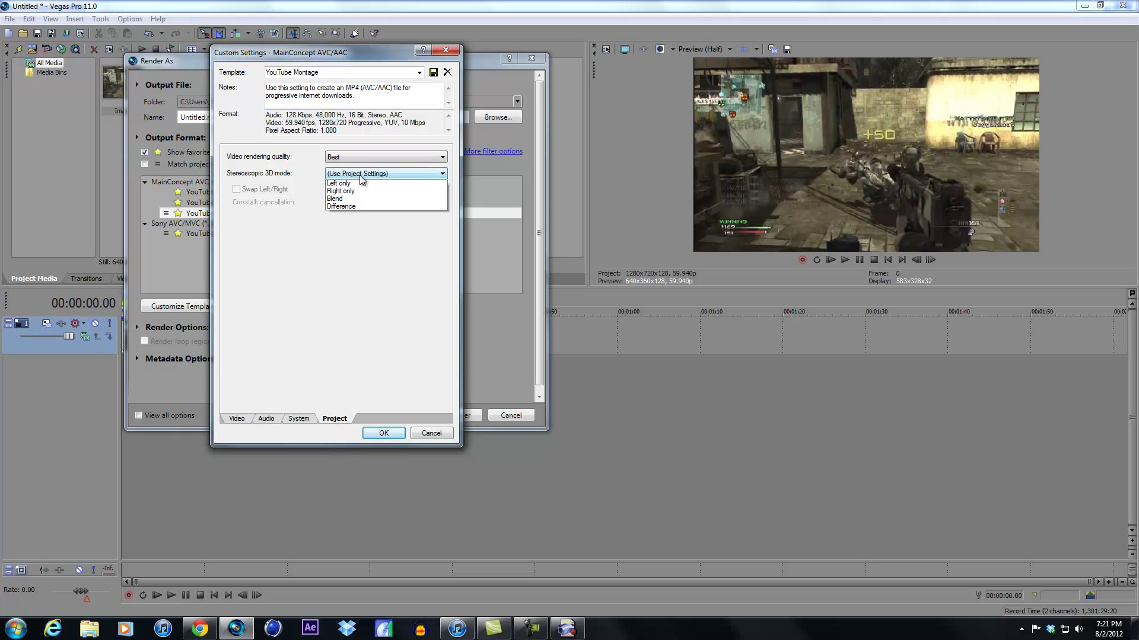
{"action": "left_click", "coordinate": [384, 173]}
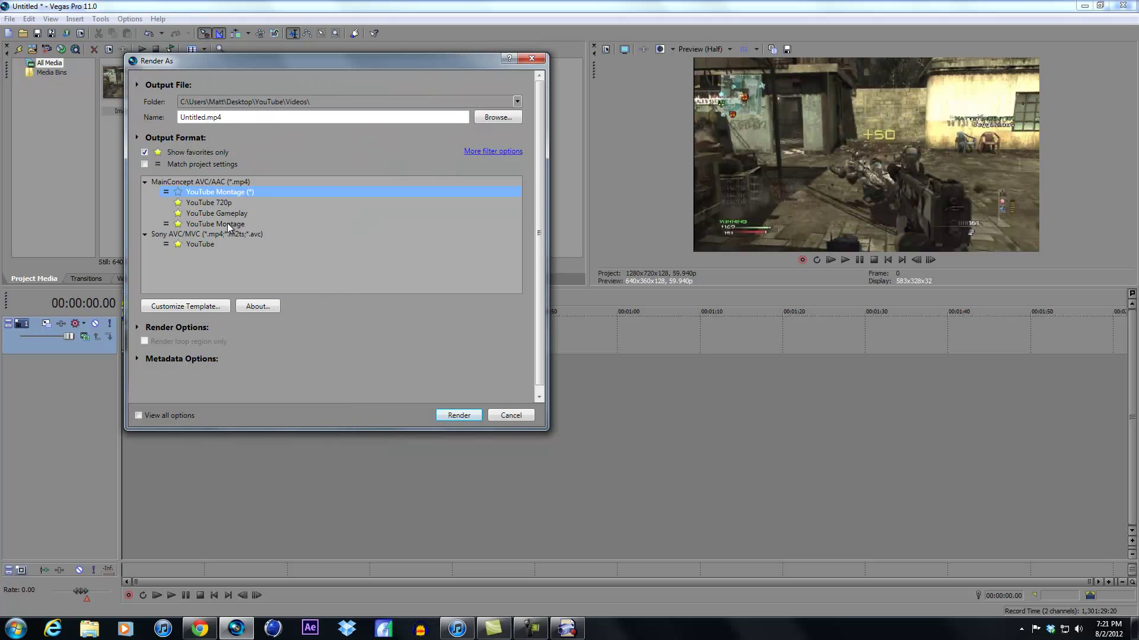
Step: Select the saved YouTube Montage template and close the render dialog without rendering
{"action": "left_click", "coordinate": [214, 225]}
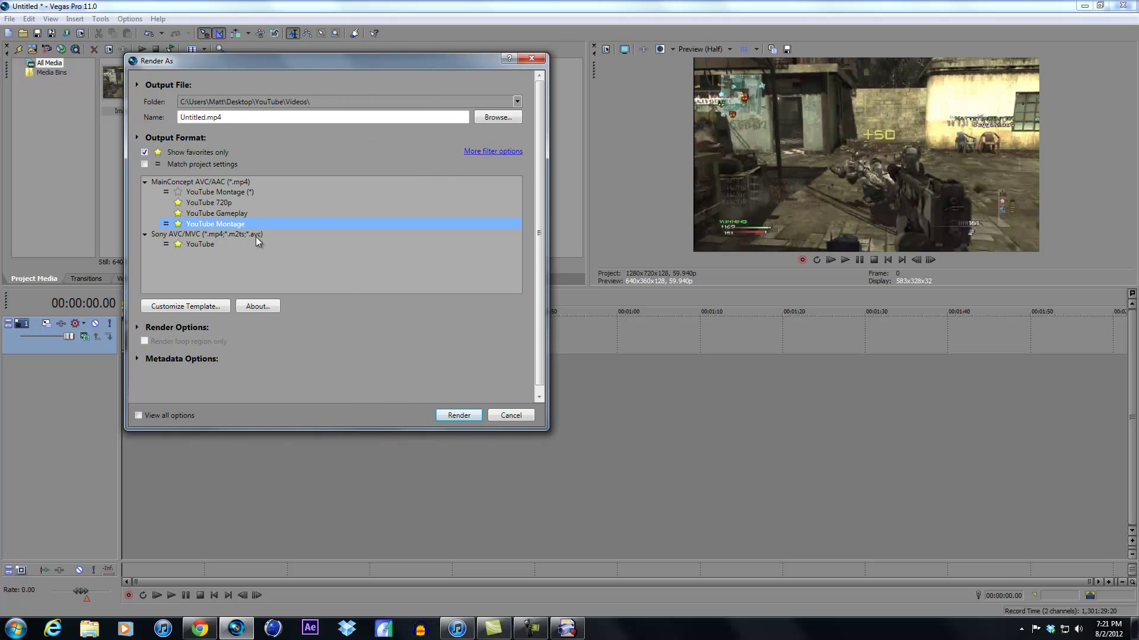
{"action": "mouse_move", "coordinate": [174, 182]}
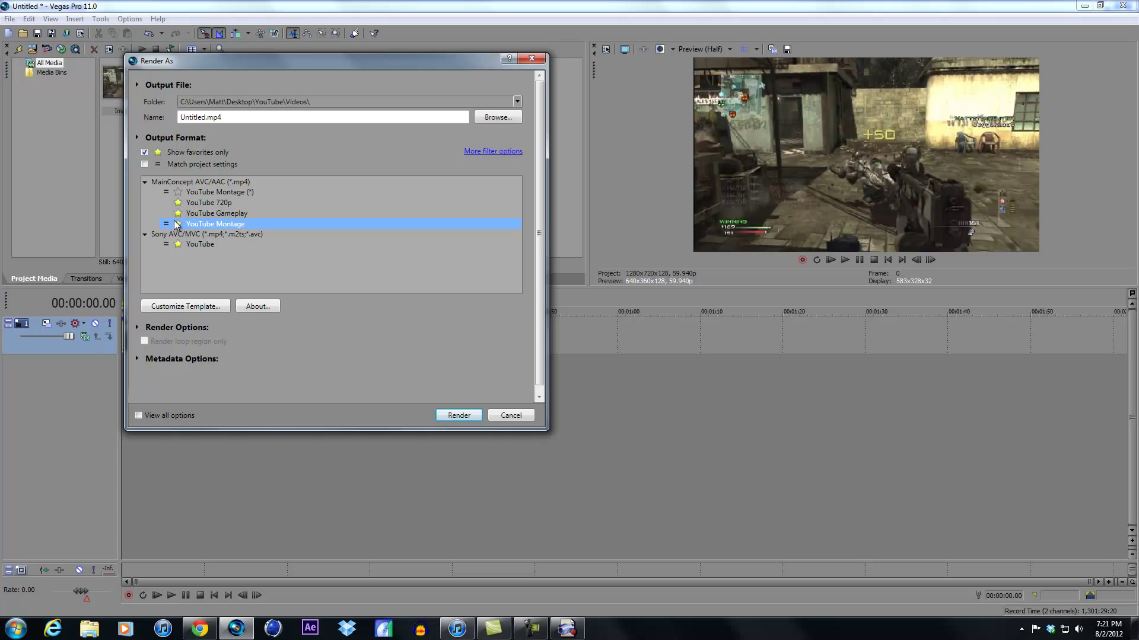
{"action": "mouse_move", "coordinate": [185, 205]}
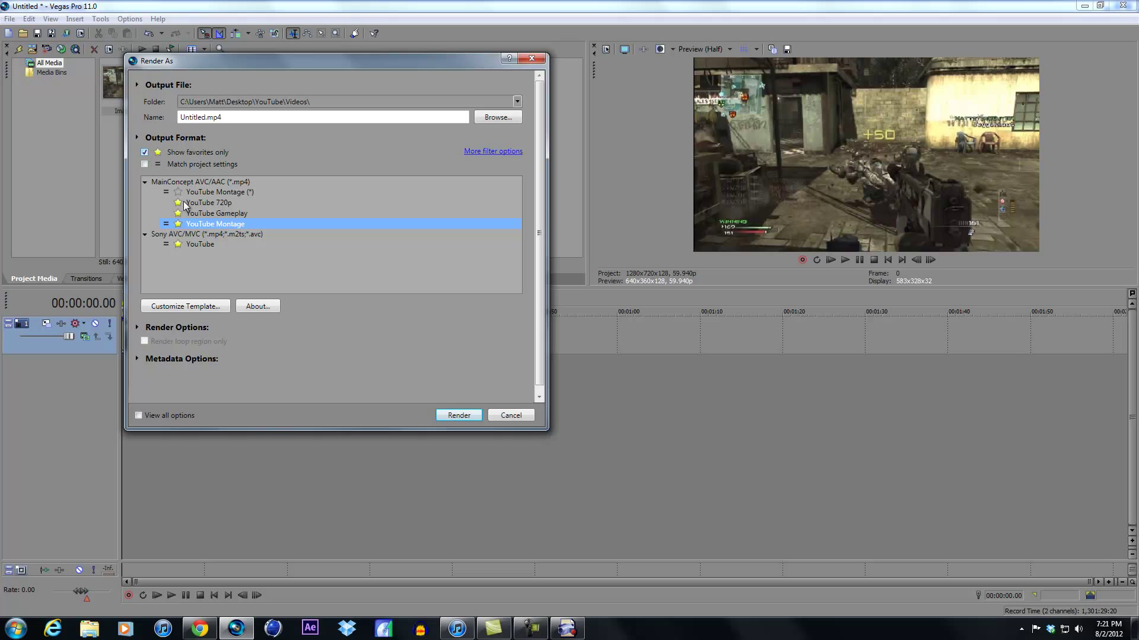
{"action": "mouse_move", "coordinate": [232, 236]}
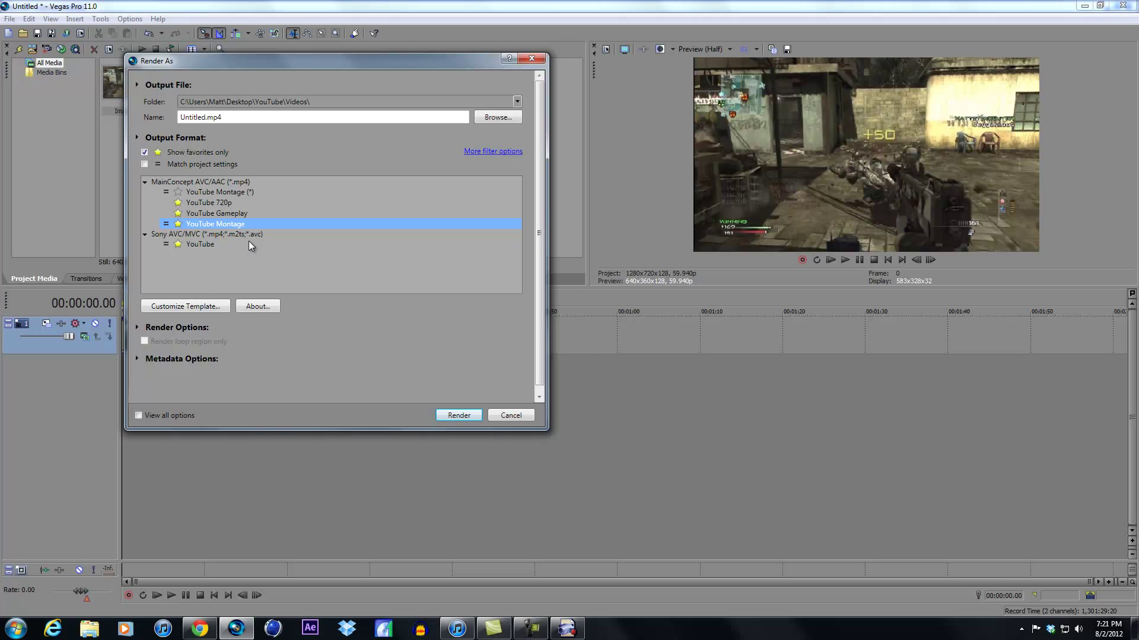
{"action": "left_click", "coordinate": [510, 415]}
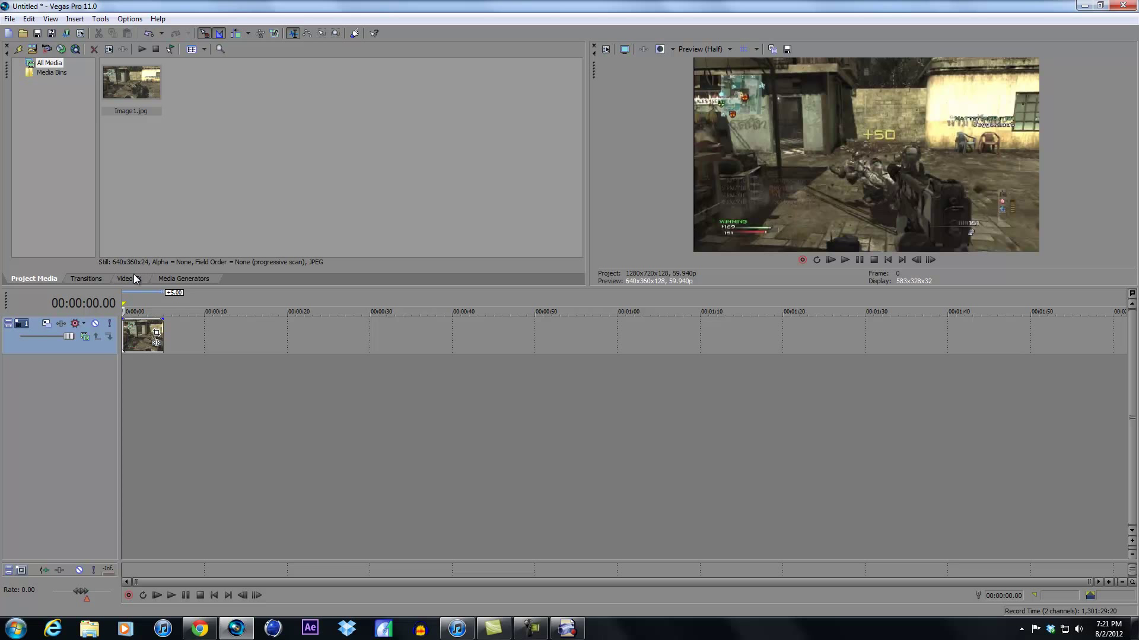
Step: Browse the Video FX list through the Brightness and Contrast and Color Balance presets
{"action": "left_click", "coordinate": [124, 279]}
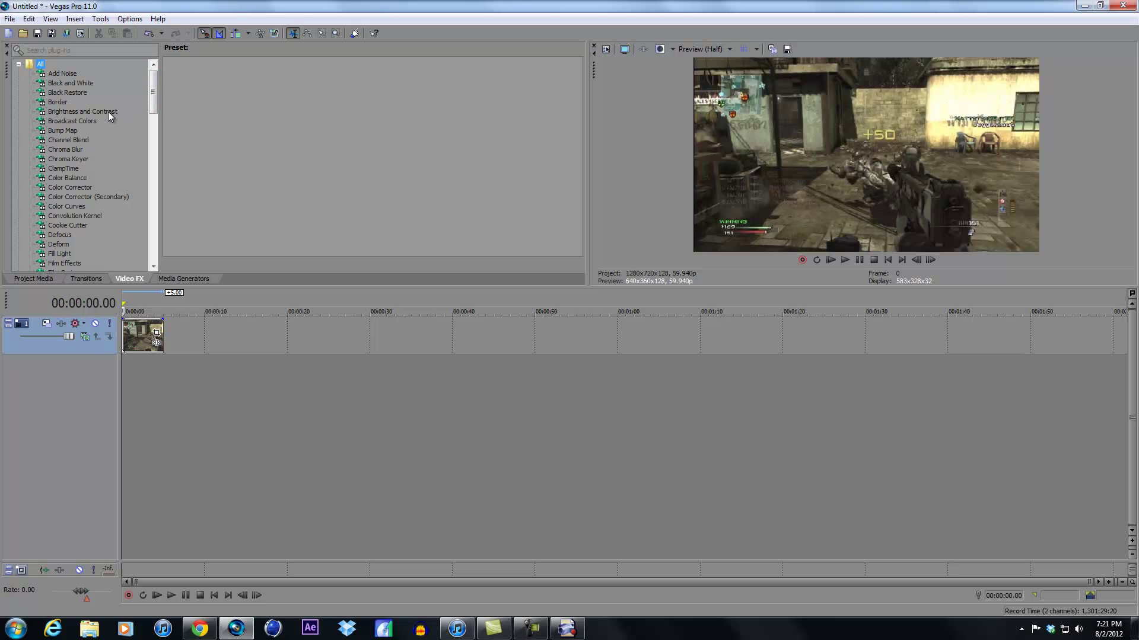
{"action": "left_click", "coordinate": [82, 111]}
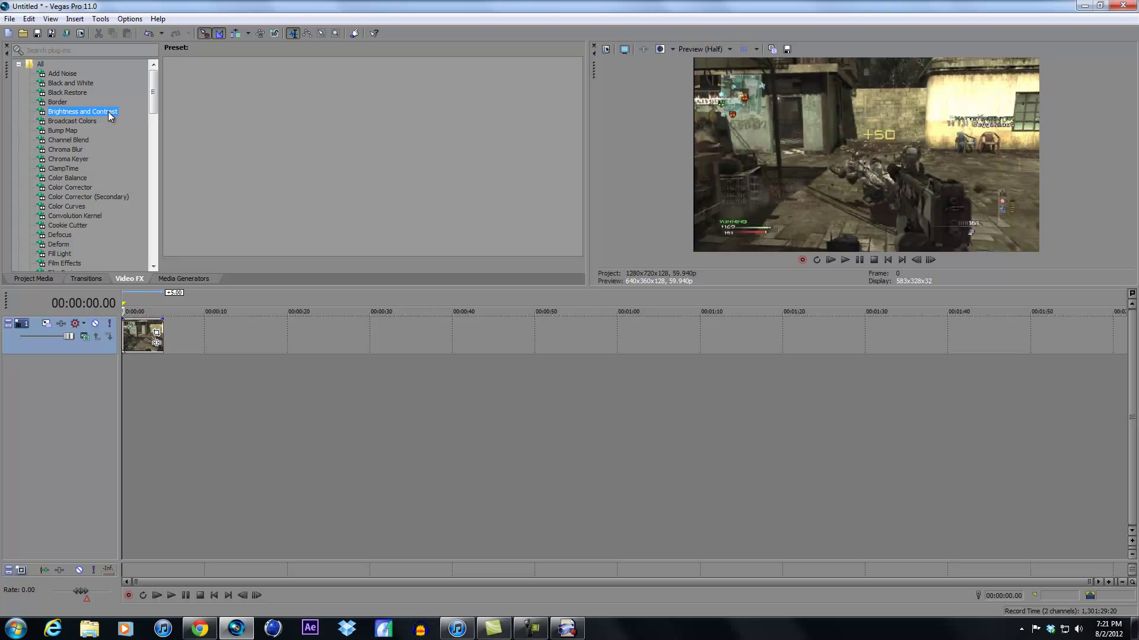
{"action": "left_click", "coordinate": [82, 111]}
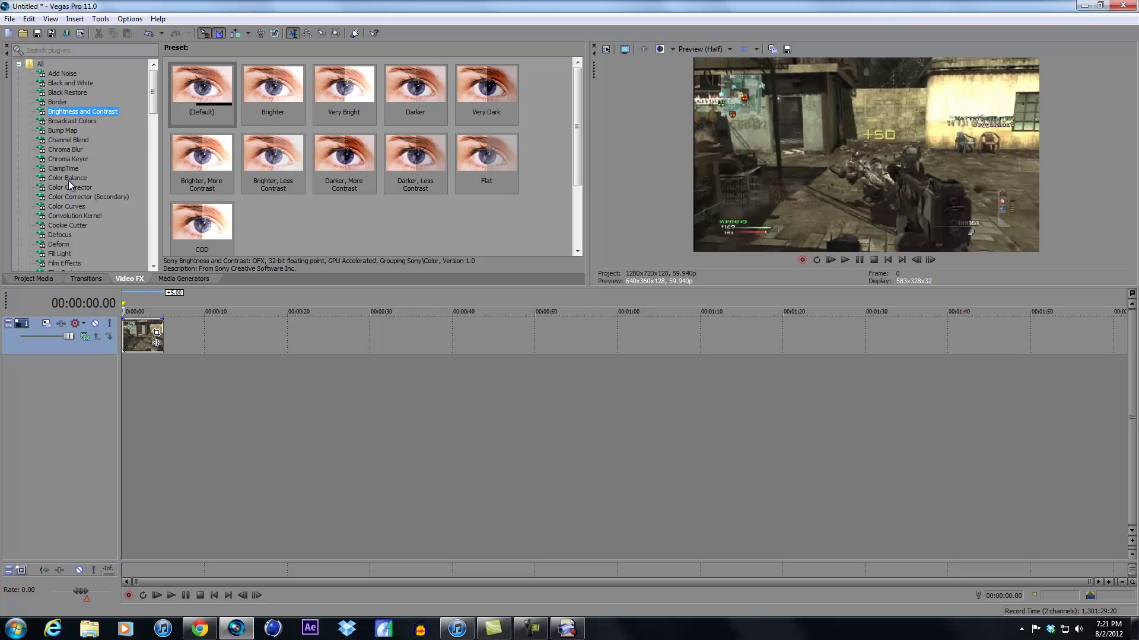
{"action": "left_click", "coordinate": [67, 178]}
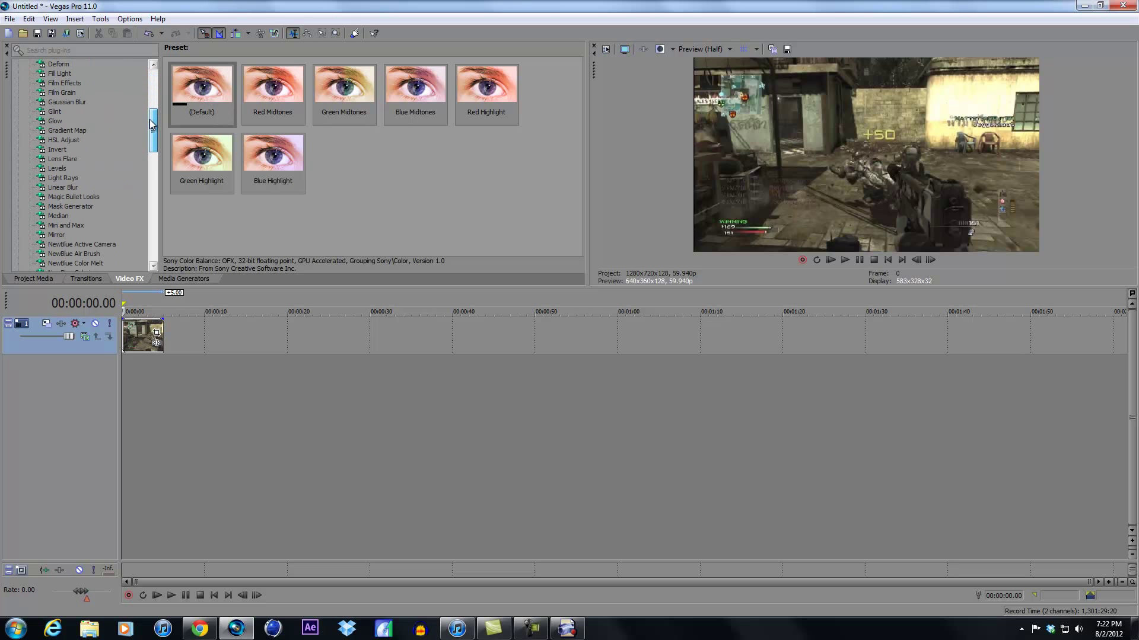
{"action": "scroll", "scroll_direction": "down", "scroll_amount": 3}
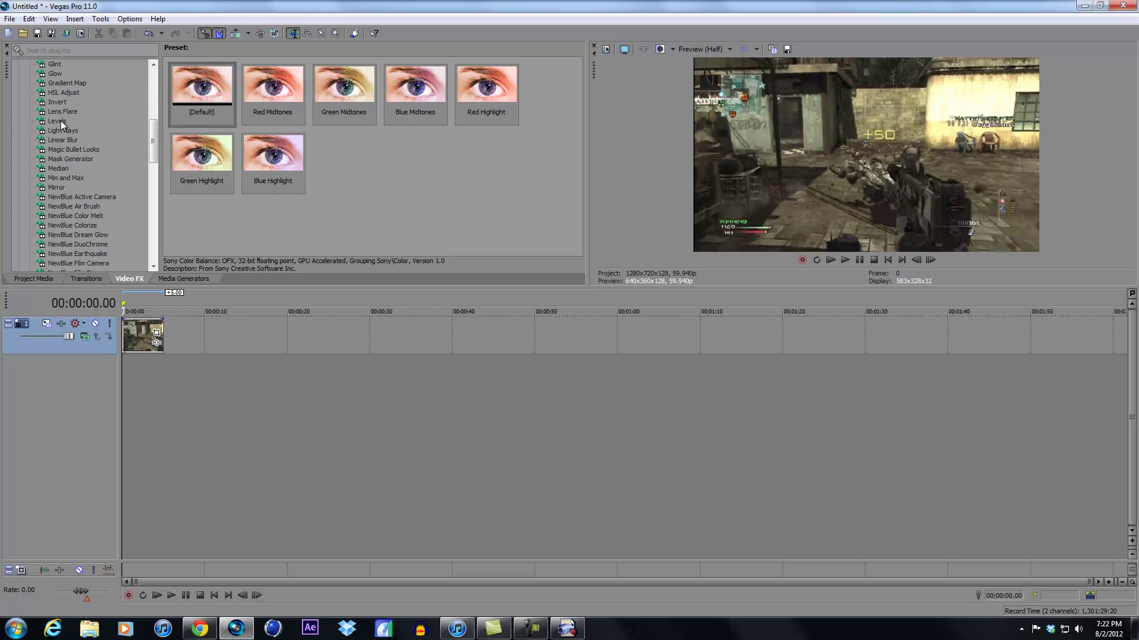
Step: Show the Levels effect presets, briefly checking Color Corrector (Secondary), and return to Levels
{"action": "left_click", "coordinate": [57, 120]}
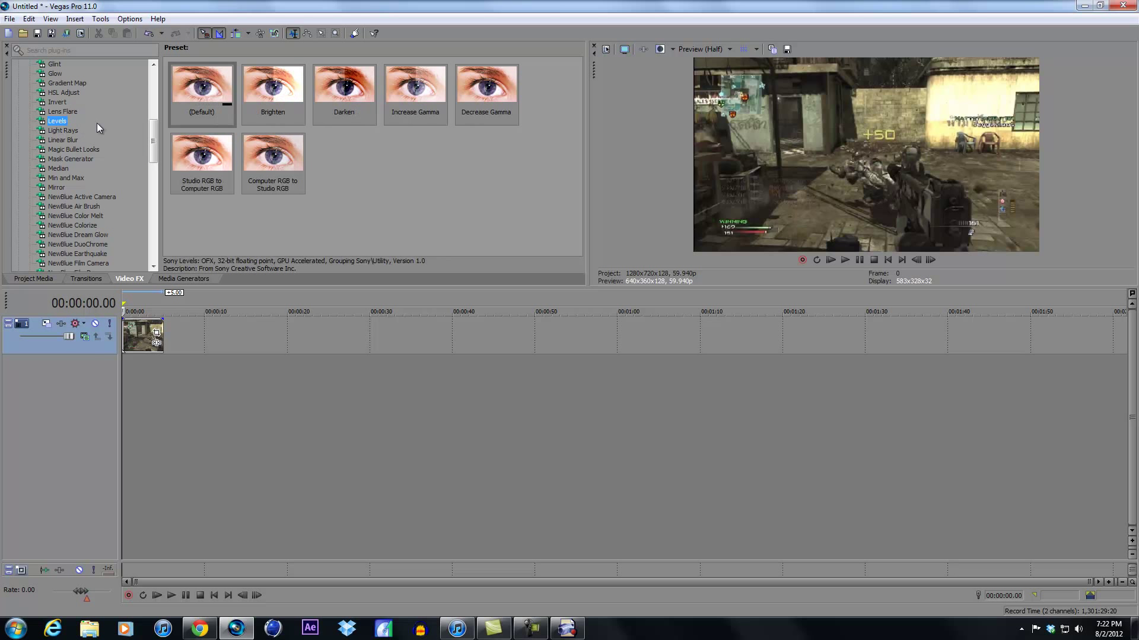
{"action": "mouse_move", "coordinate": [107, 117]}
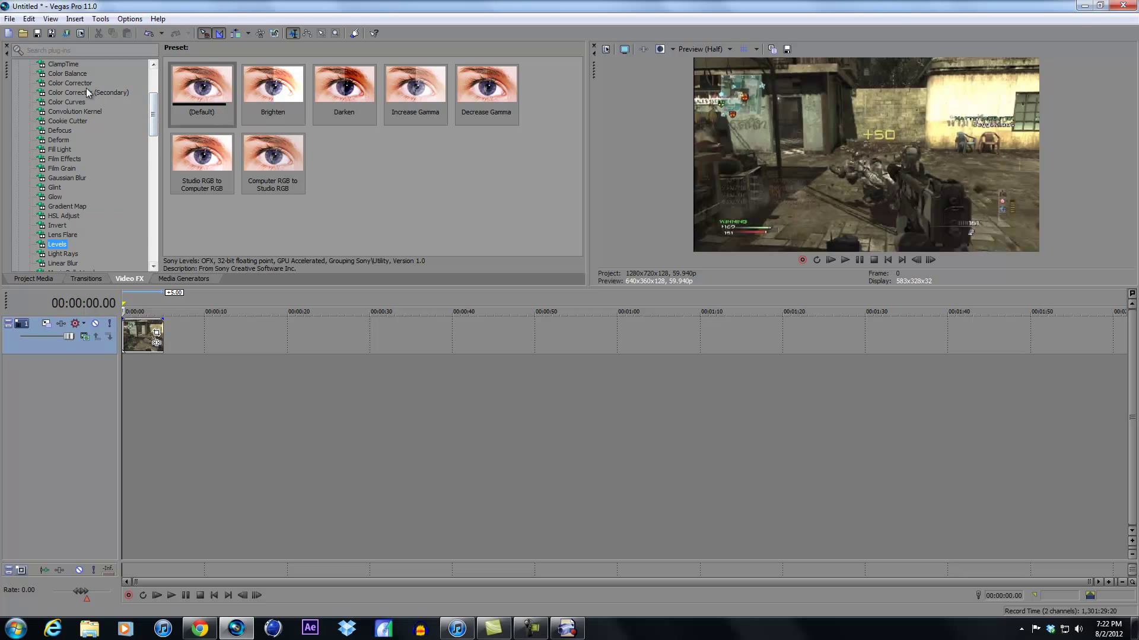
{"action": "left_click", "coordinate": [88, 93]}
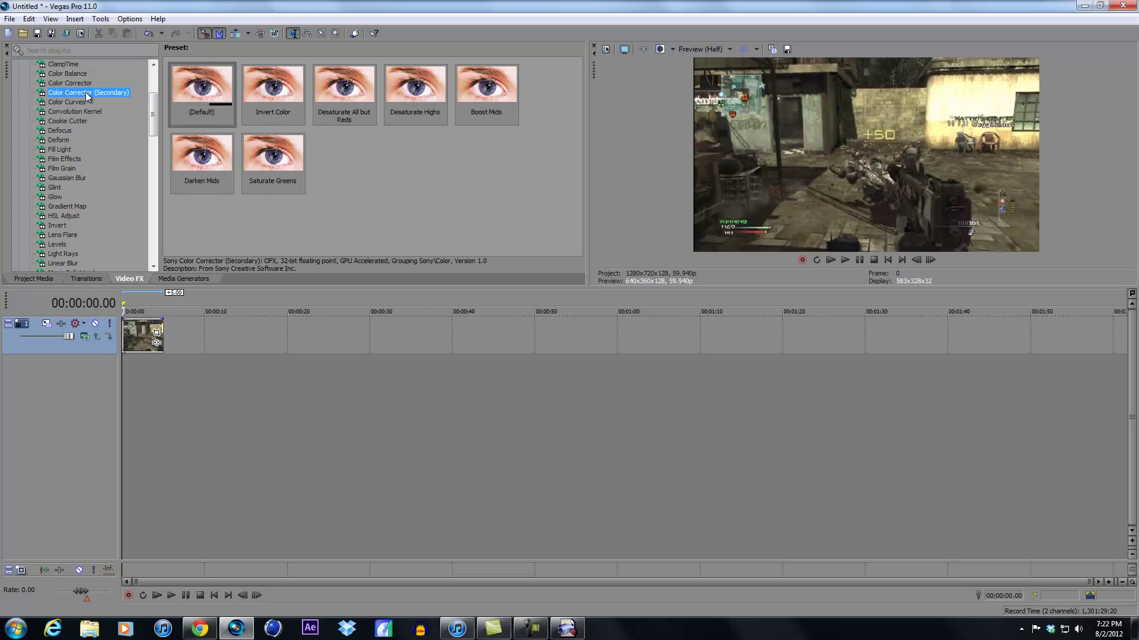
{"action": "left_click", "coordinate": [57, 244]}
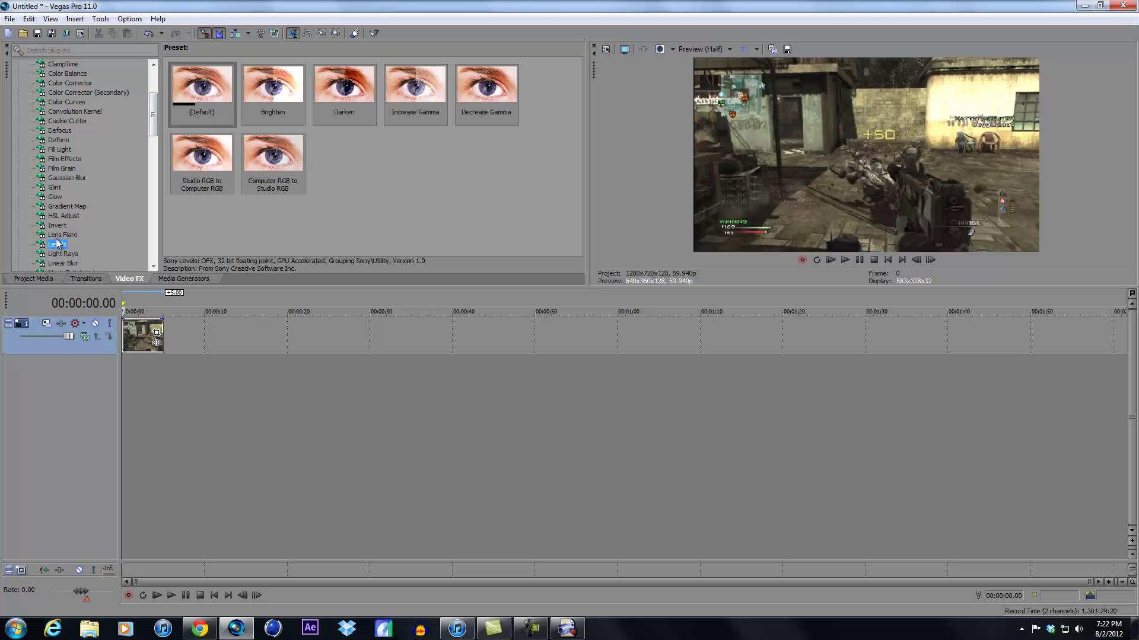
{"action": "left_click", "coordinate": [57, 245]}
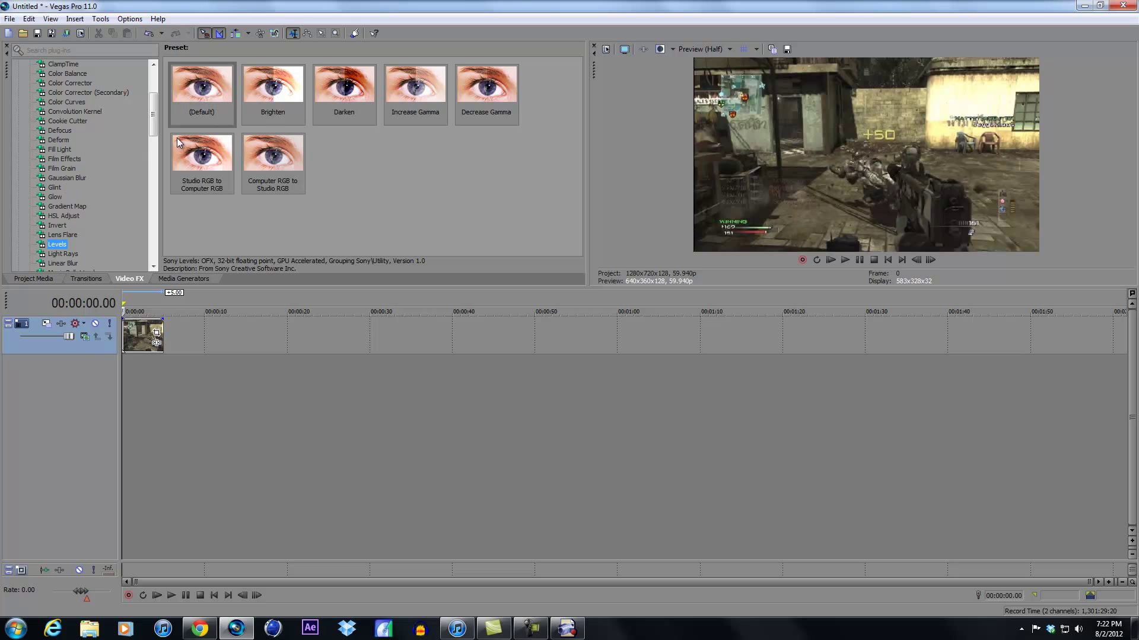
{"action": "mouse_move", "coordinate": [218, 164]}
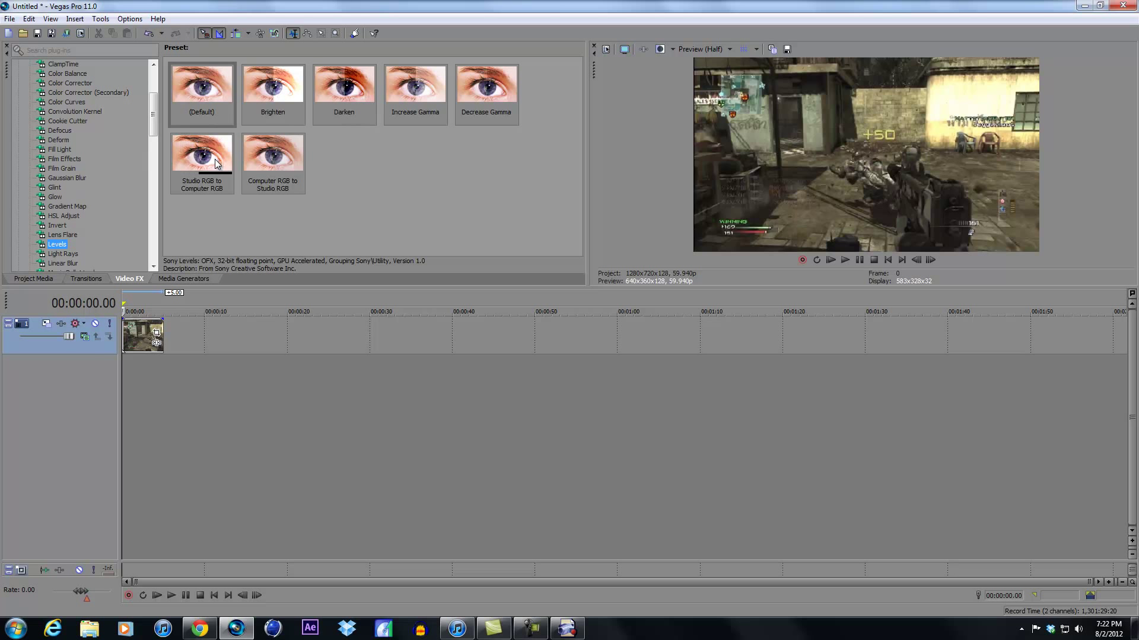
Step: Set preview quality to Best (Full) and apply the Levels Studio RGB to Computer RGB preset to the clip
{"action": "left_click", "coordinate": [726, 49]}
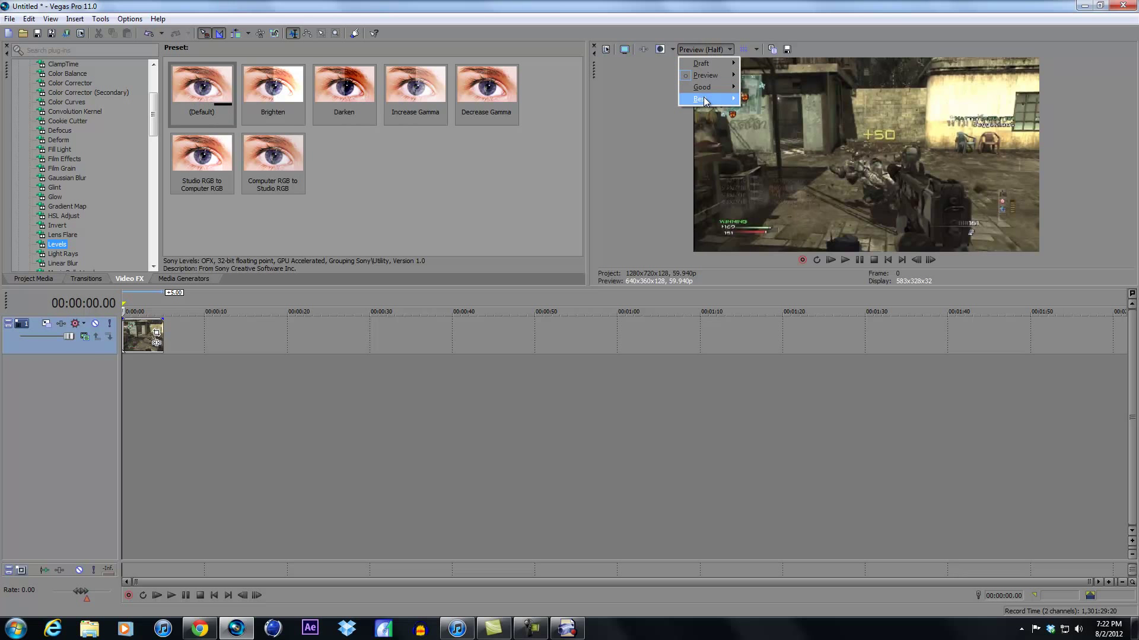
{"action": "left_click", "coordinate": [757, 110]}
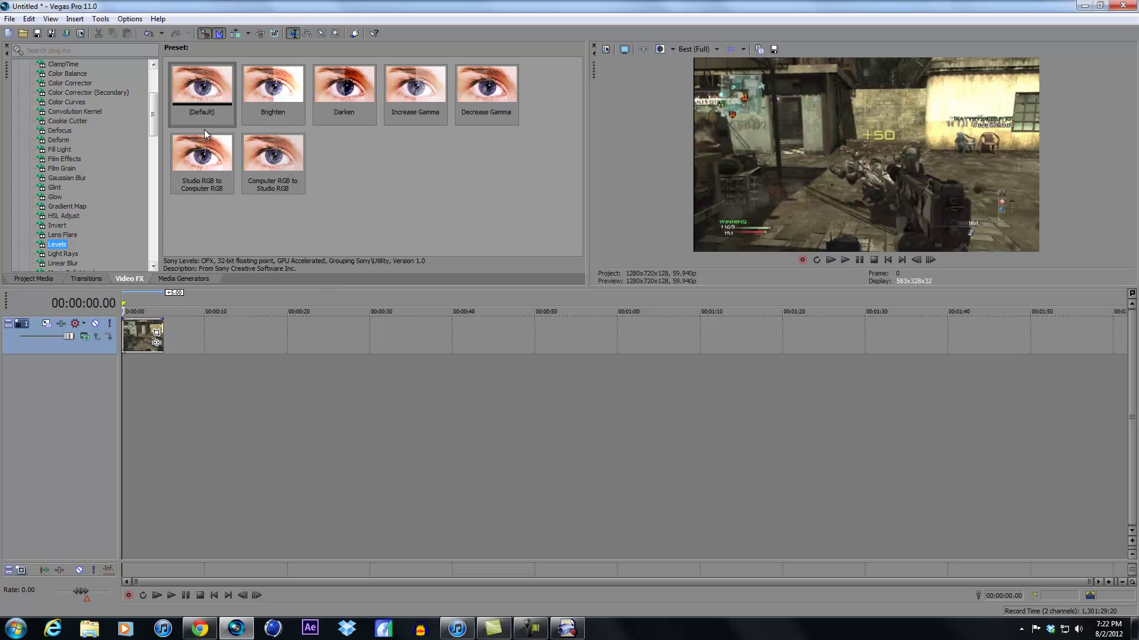
{"action": "left_click", "coordinate": [202, 153]}
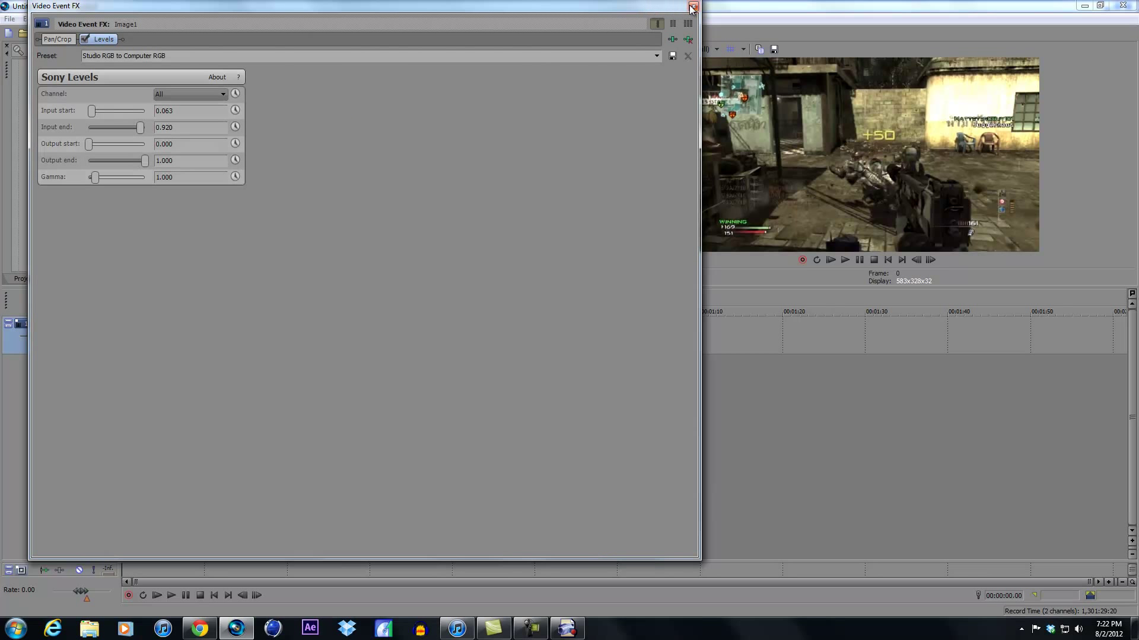
{"action": "left_click", "coordinate": [690, 7]}
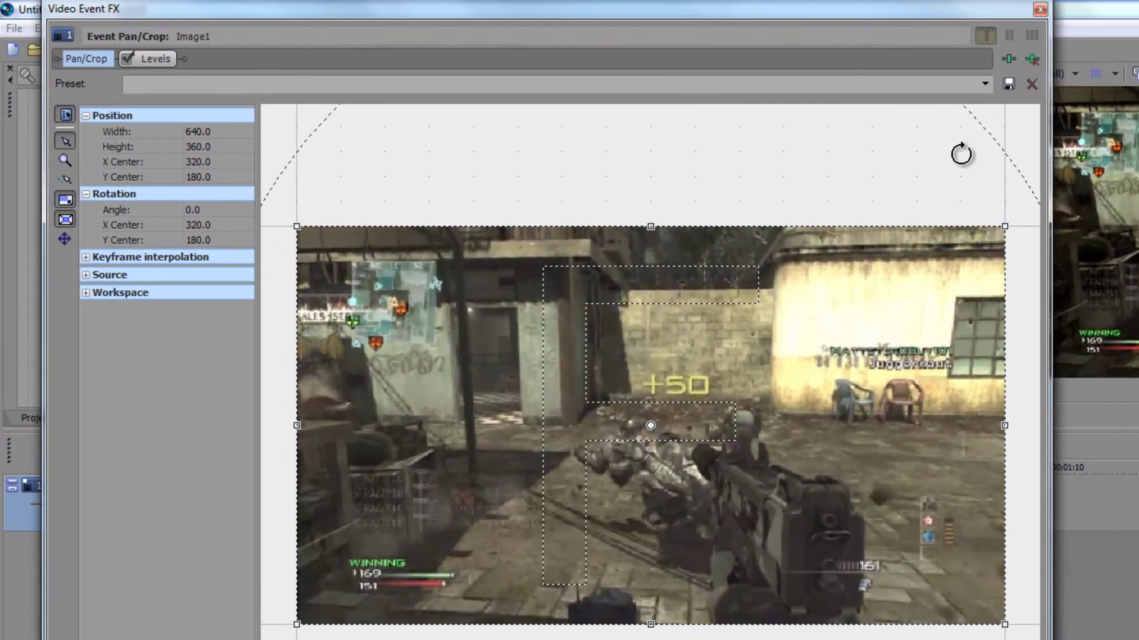
{"action": "mouse_move", "coordinate": [1130, 99]}
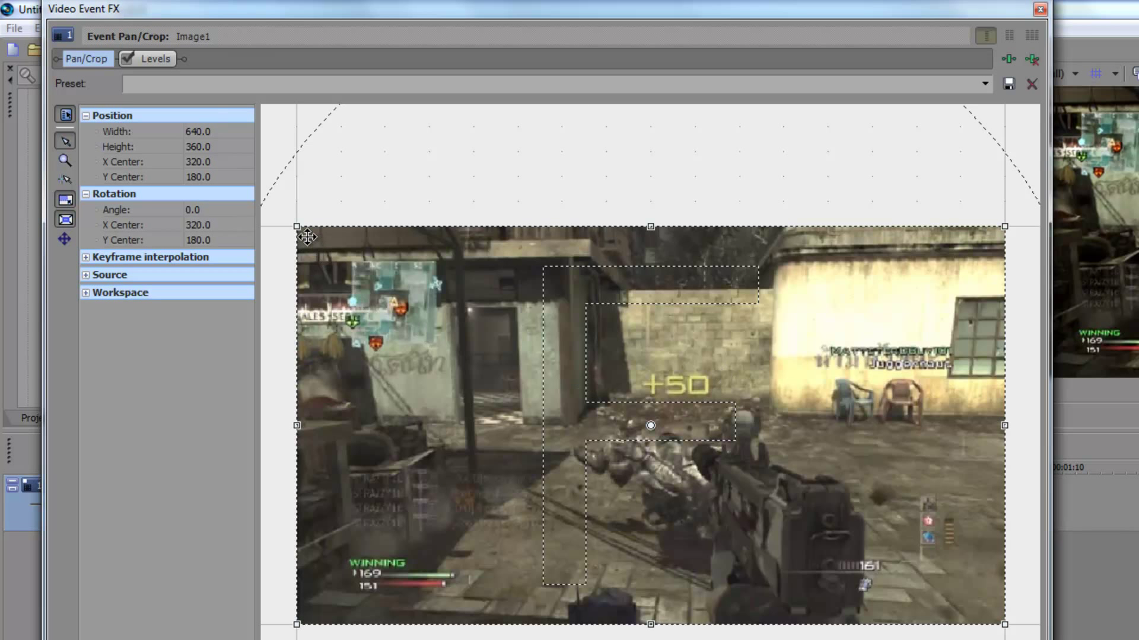
{"action": "mouse_move", "coordinate": [65, 218]}
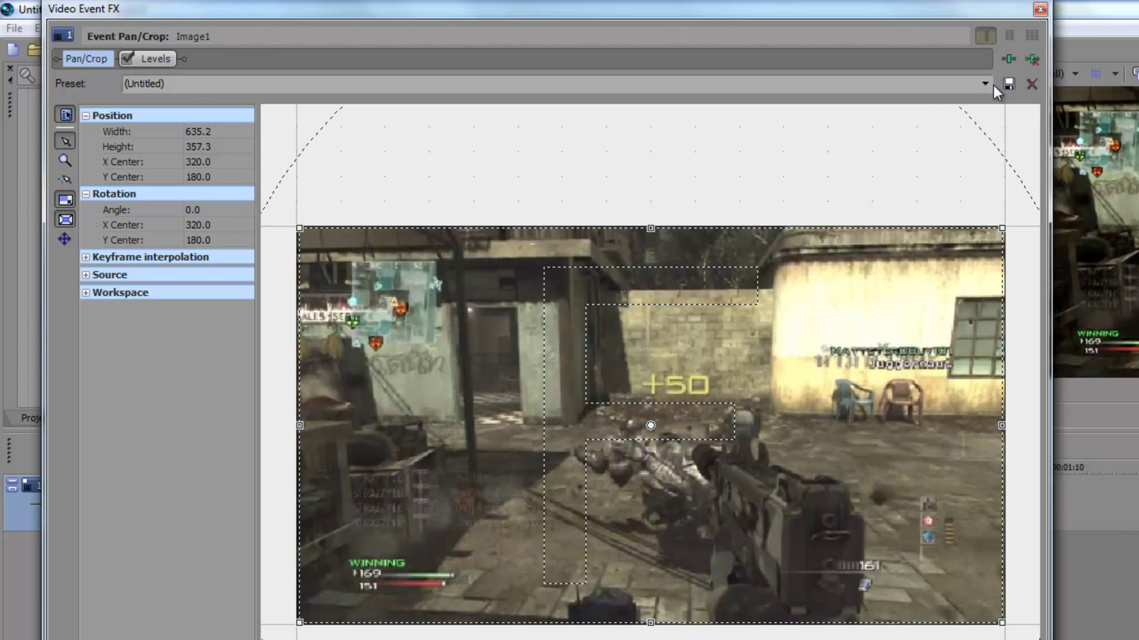
Step: Choose the HD PVR pan/crop preset for the clip and save it as a preset
{"action": "left_click", "coordinate": [983, 83]}
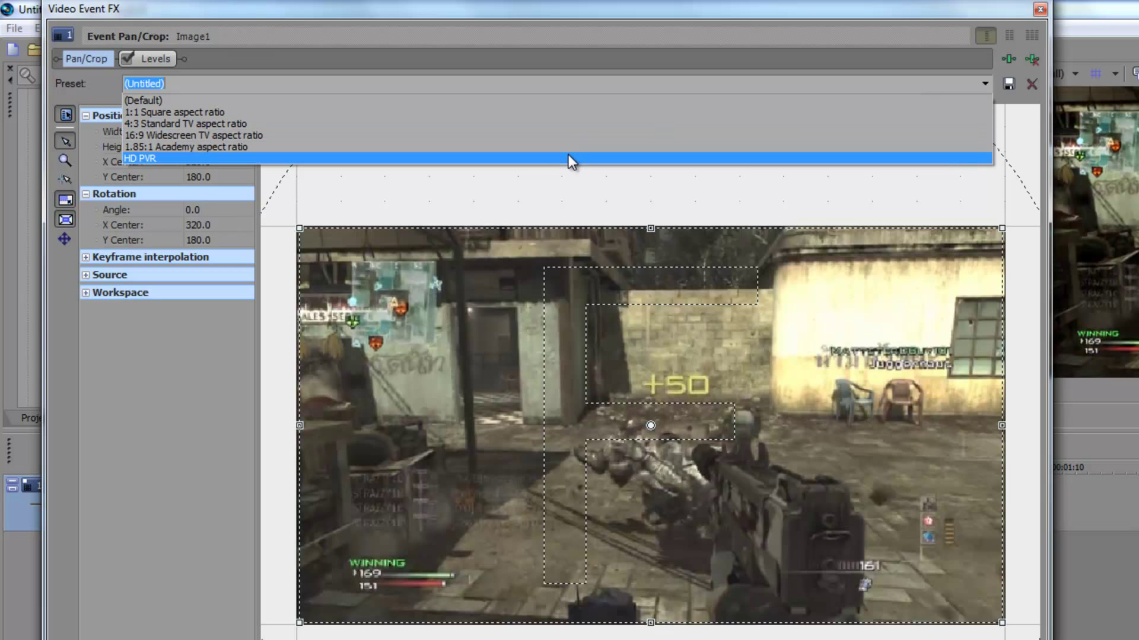
{"action": "left_click", "coordinate": [140, 158]}
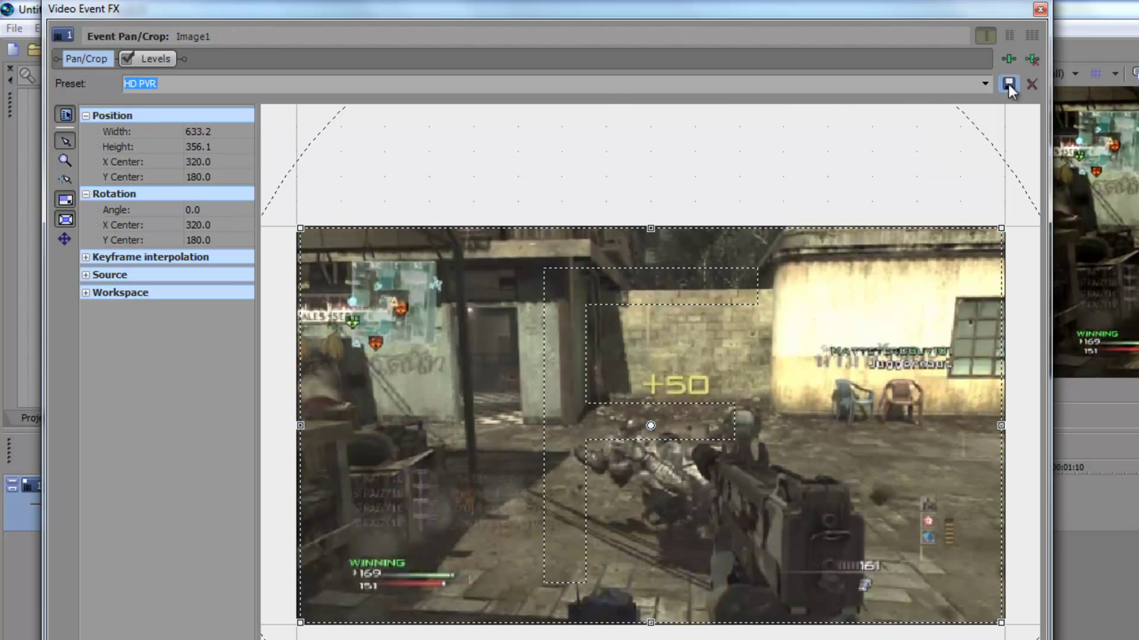
{"action": "left_click", "coordinate": [1008, 83]}
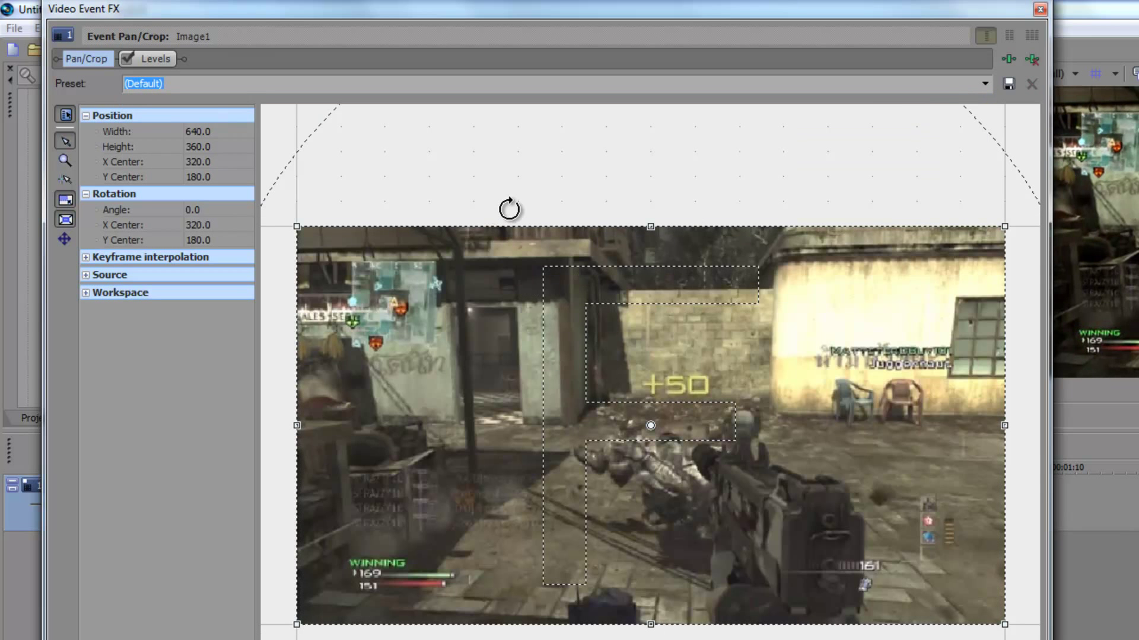
{"action": "left_click", "coordinate": [983, 83]}
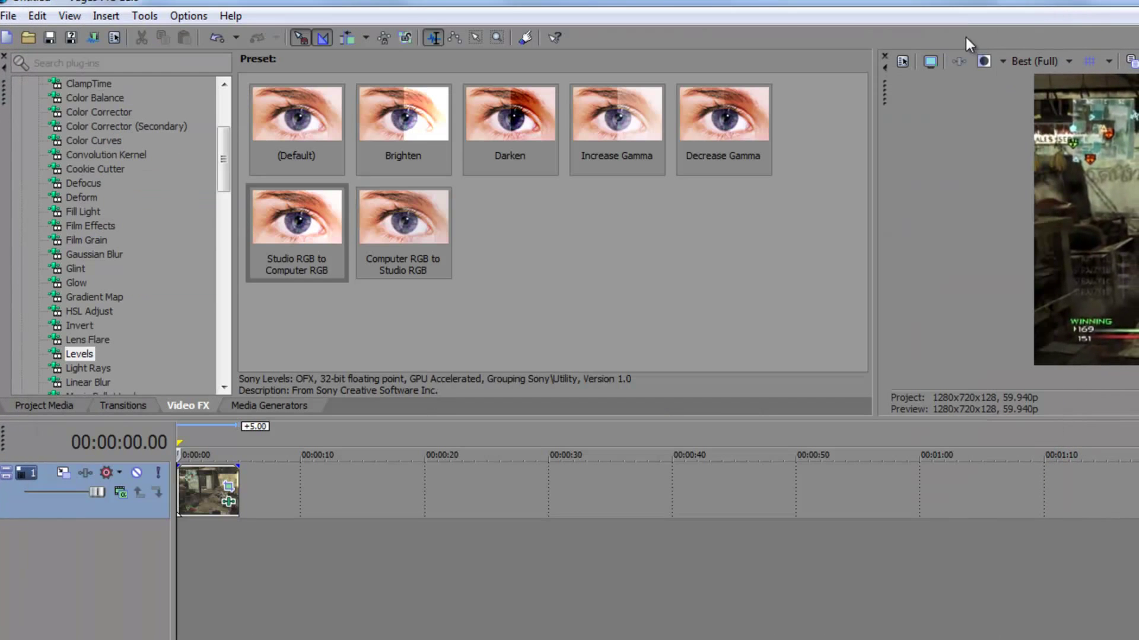
Step: In the clip's properties, turn off Maintain aspect ratio and choose Disable resample
{"action": "right_click", "coordinate": [207, 490]}
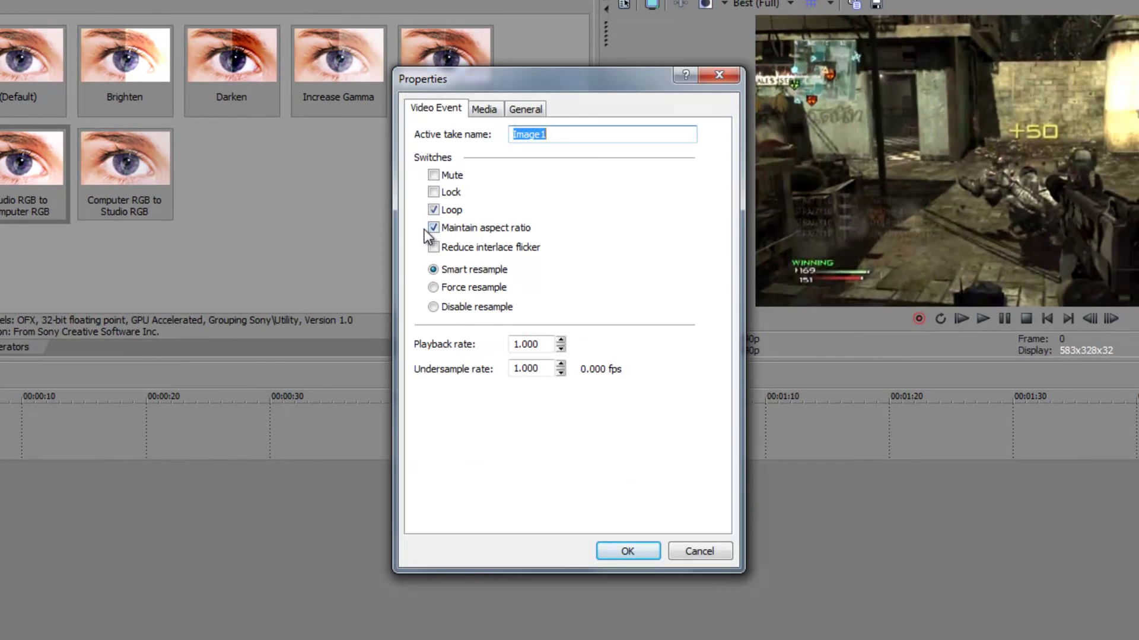
{"action": "left_click", "coordinate": [434, 228]}
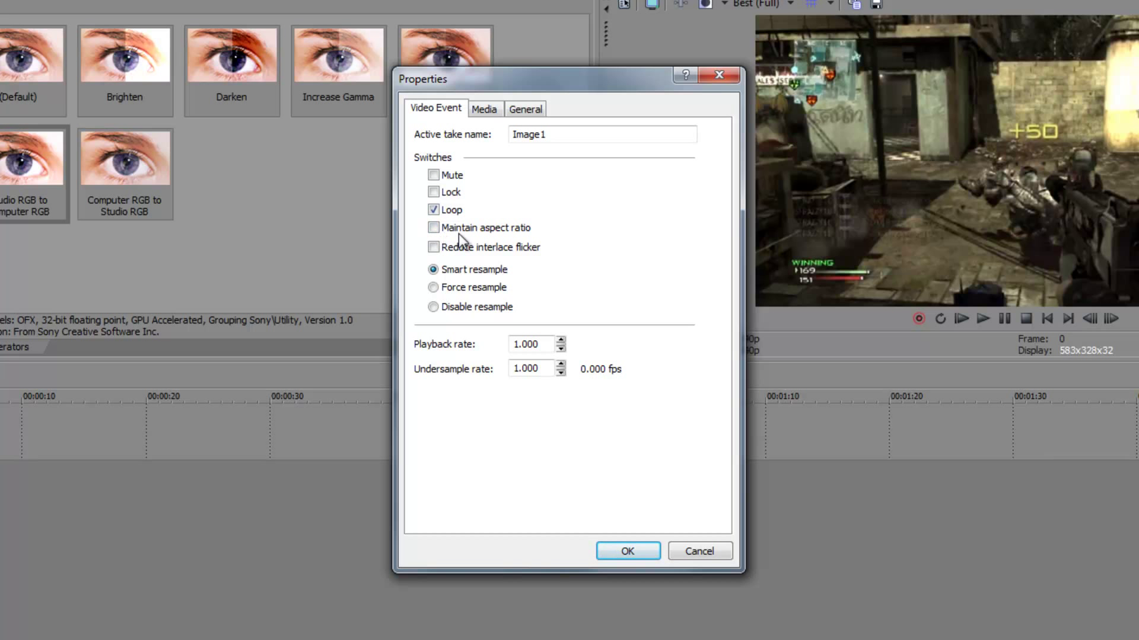
{"action": "left_click", "coordinate": [435, 306]}
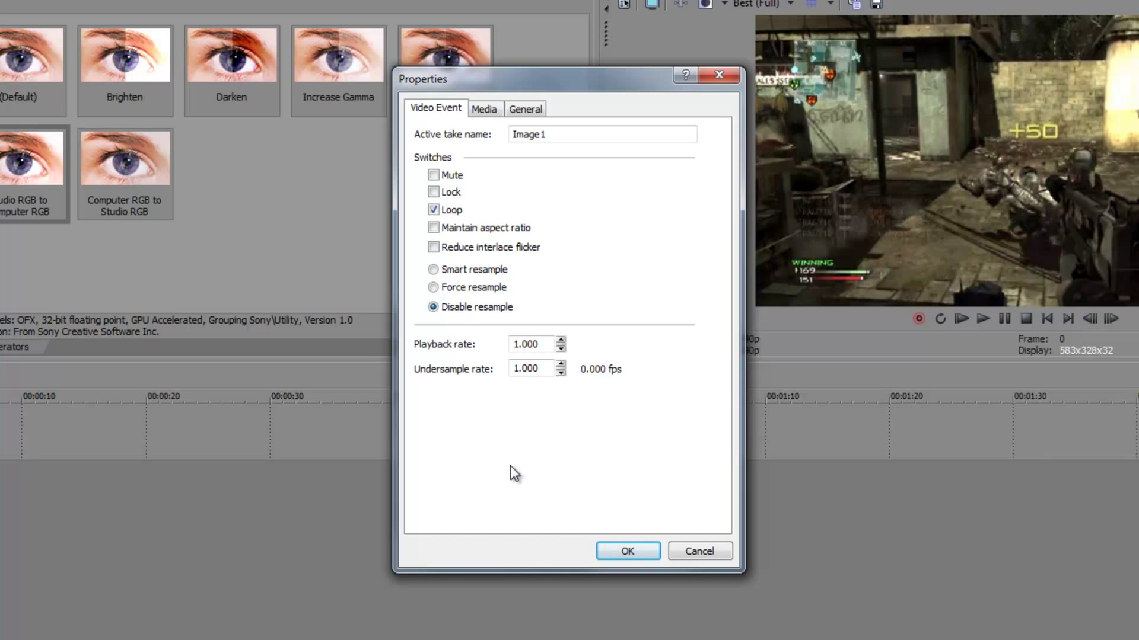
{"action": "mouse_move", "coordinate": [460, 452]}
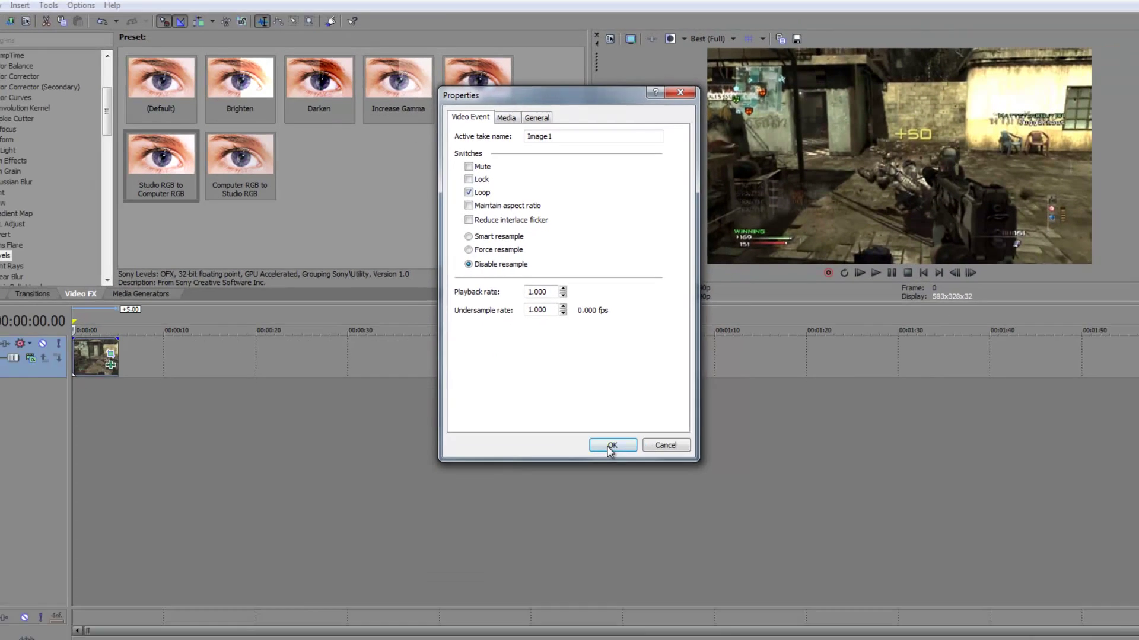
{"action": "left_click", "coordinate": [612, 444]}
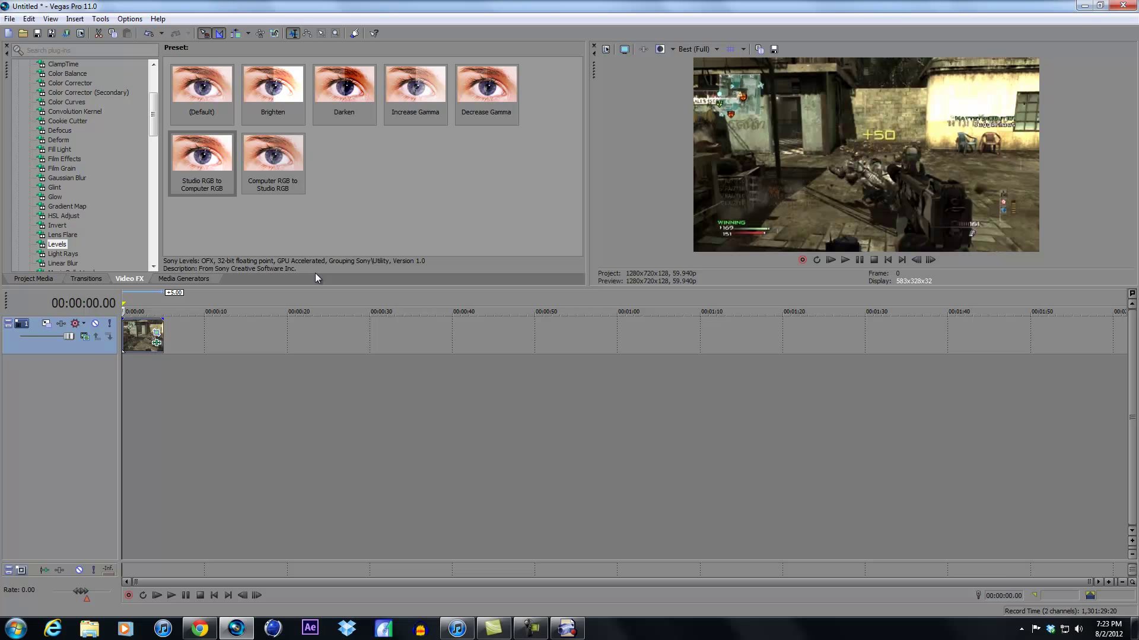
{"action": "mouse_move", "coordinate": [318, 184]}
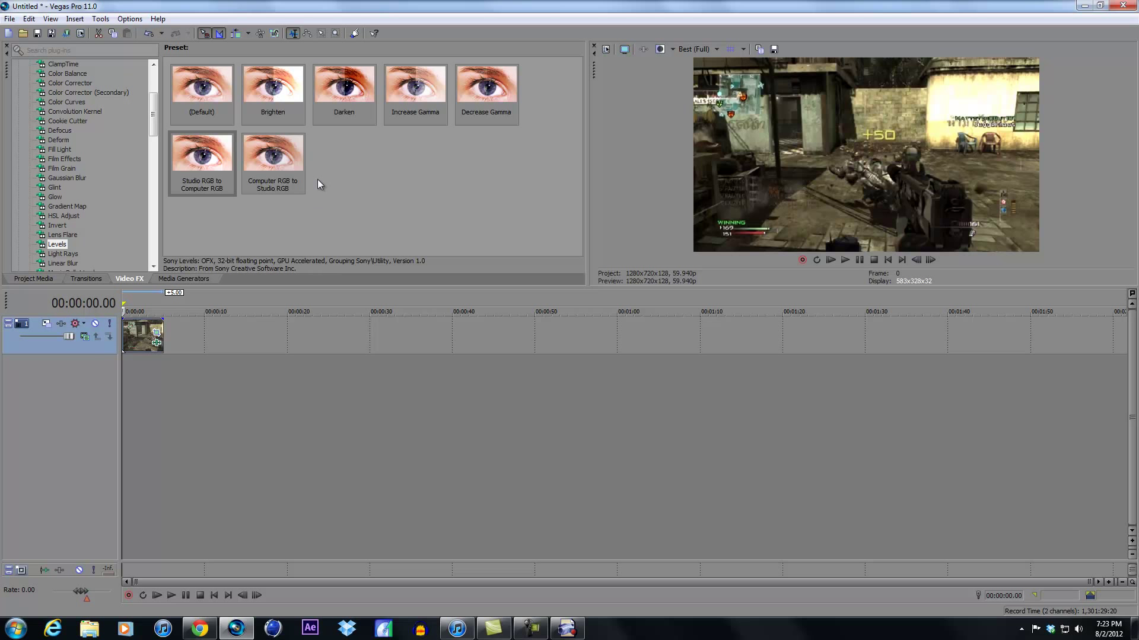
{"action": "mouse_move", "coordinate": [322, 158]}
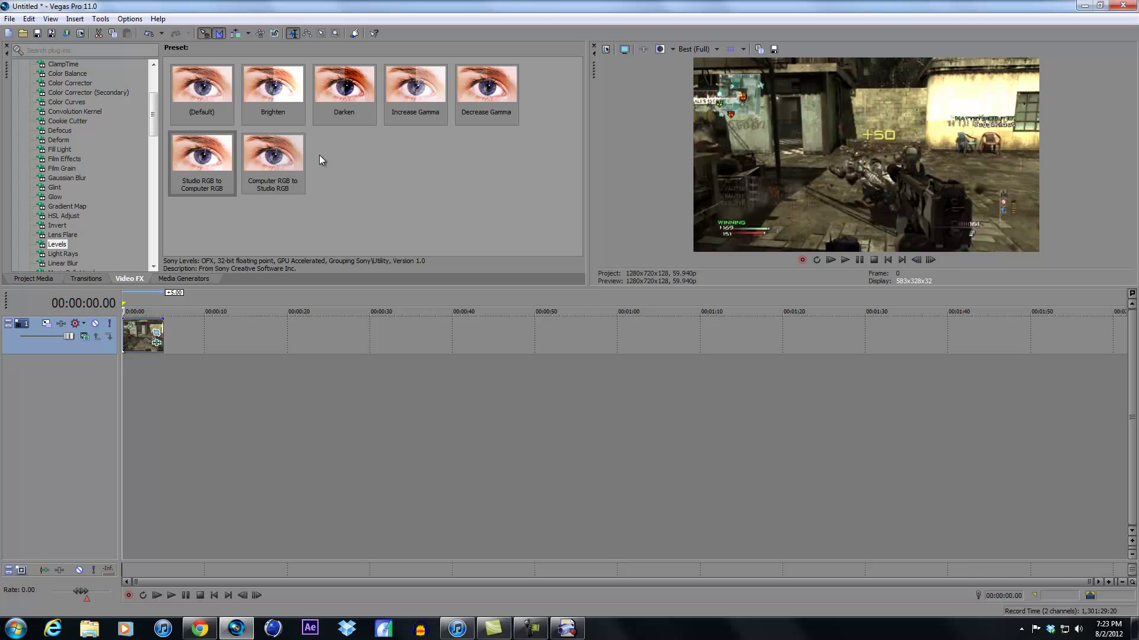
{"action": "mouse_move", "coordinate": [383, 177]}
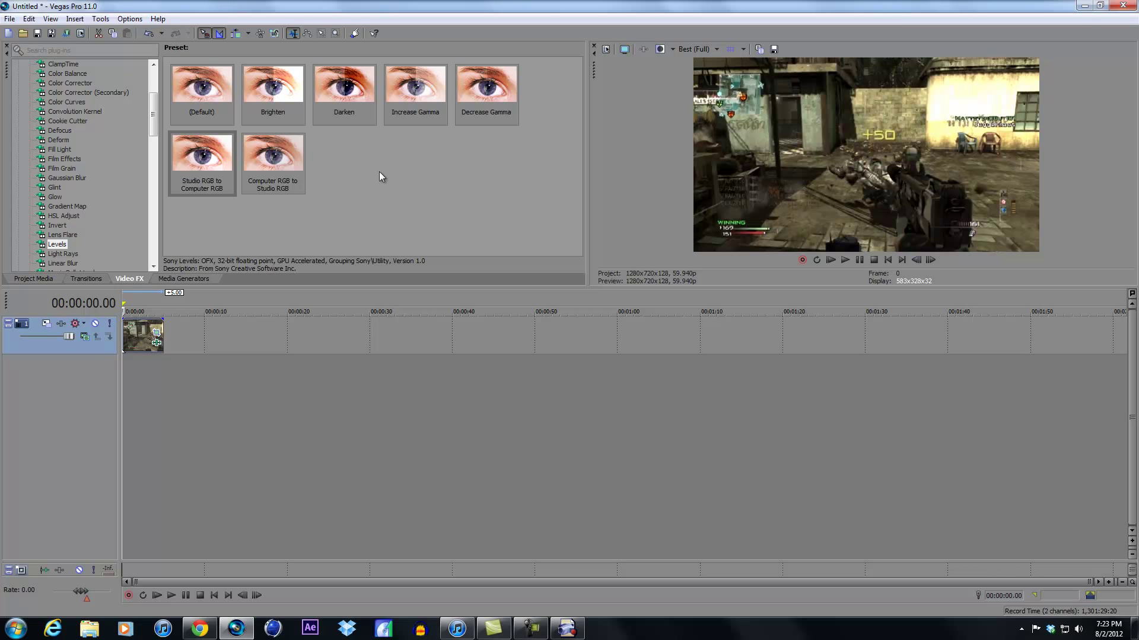
{"action": "mouse_move", "coordinate": [598, 477]}
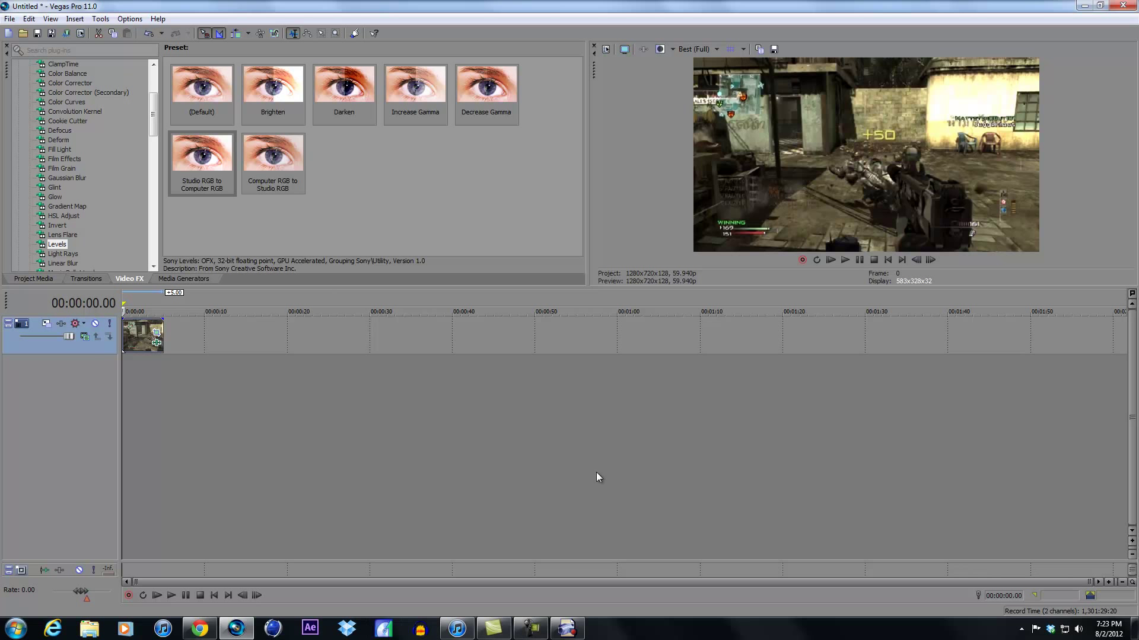